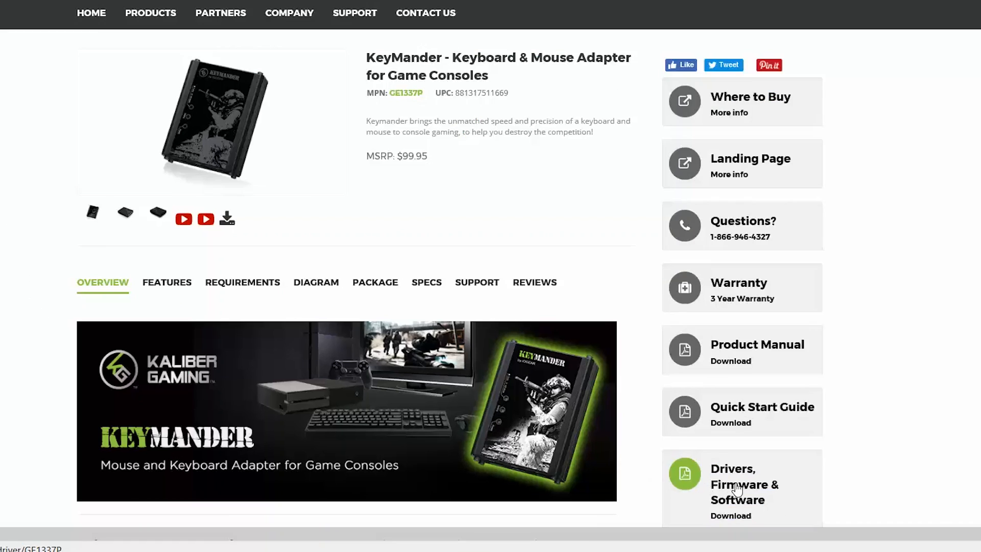
# Step: Open the GE1337P Drivers, Firmware & Software downloads and right-click the software zip link
pyautogui.click(744, 484)
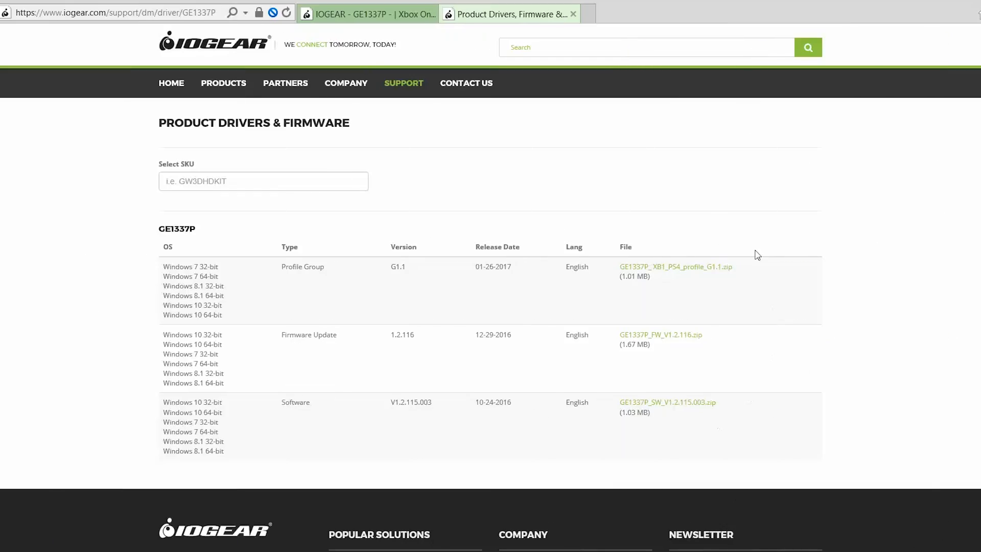
pyautogui.moveTo(616, 437)
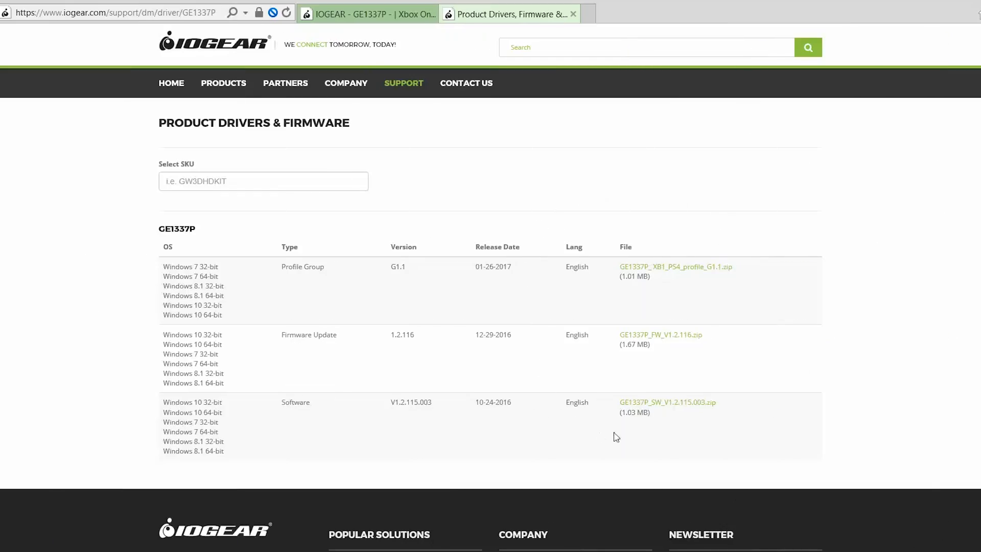
pyautogui.moveTo(557, 289)
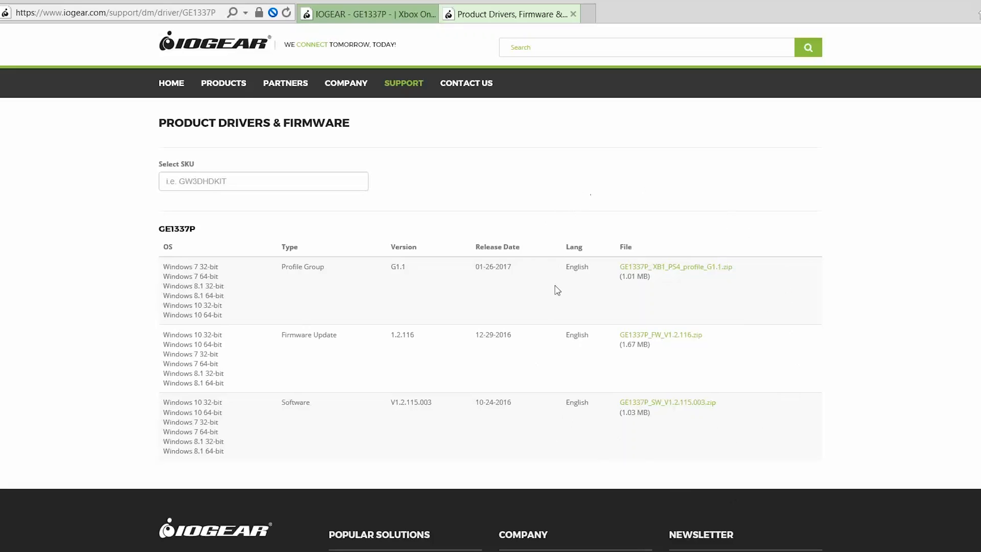
pyautogui.moveTo(670, 439)
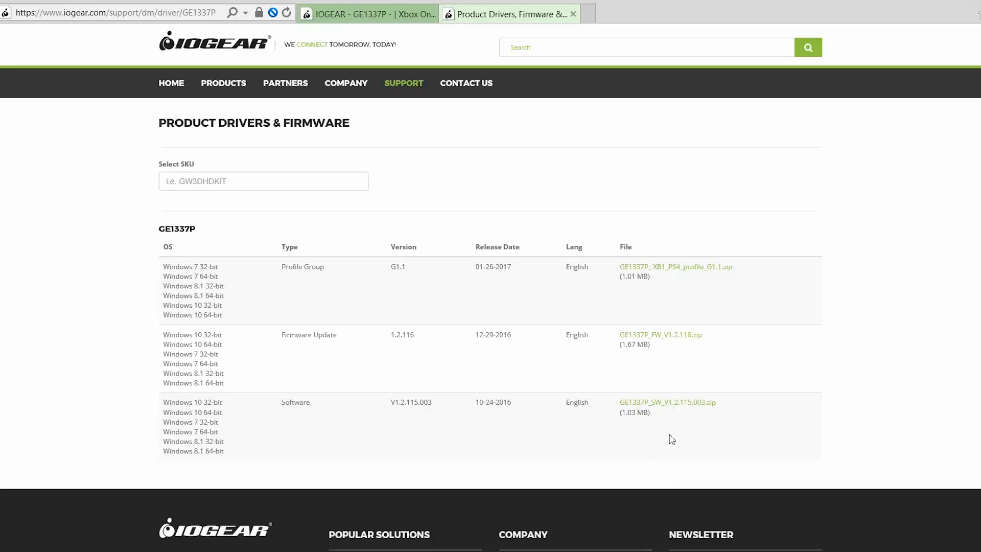
pyautogui.rightClick(228, 122)
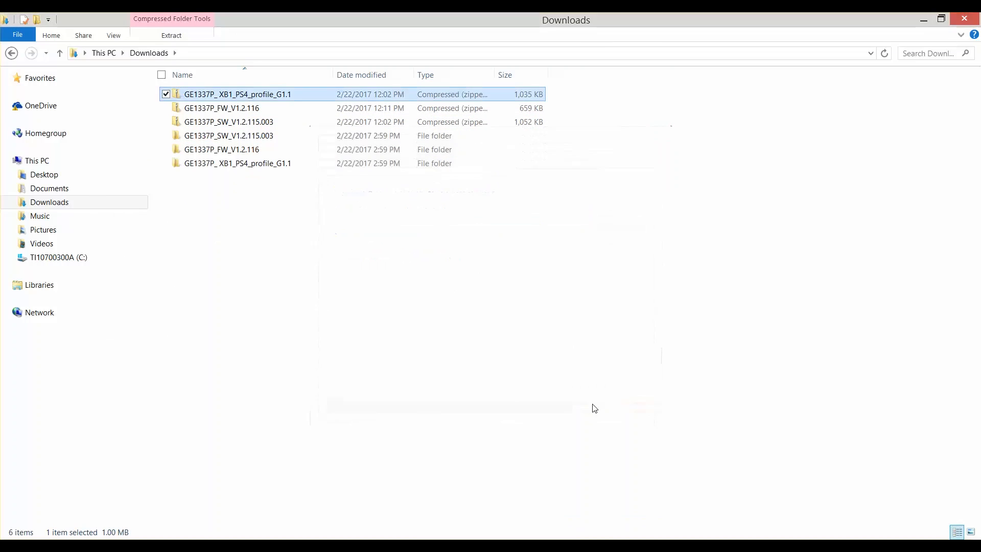
# Step: Launch Keymander from the GE1337P_SW_V1.2.115.003 folder and open HELP > Firmware upgrade
pyautogui.doubleClick(229, 134)
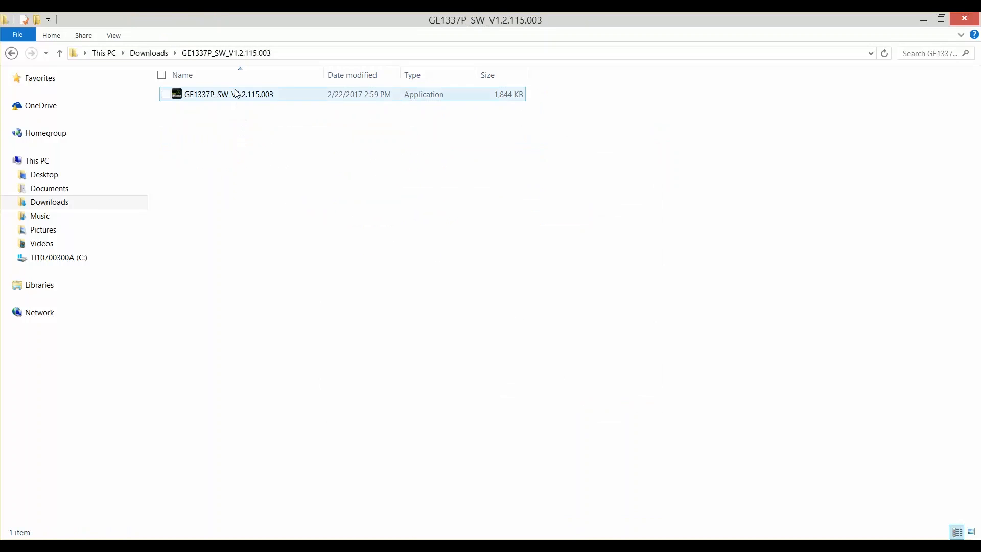
pyautogui.click(228, 94)
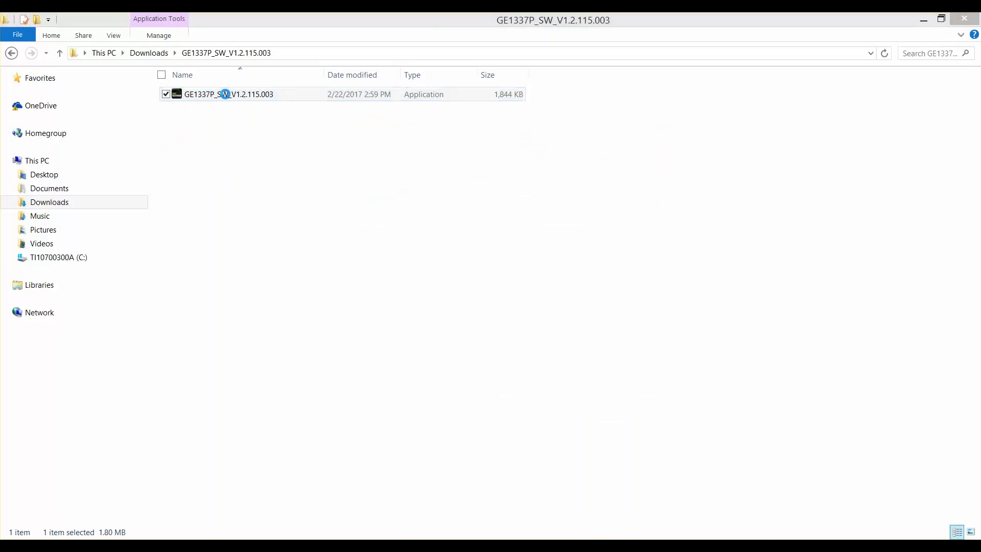
pyautogui.doubleClick(227, 94)
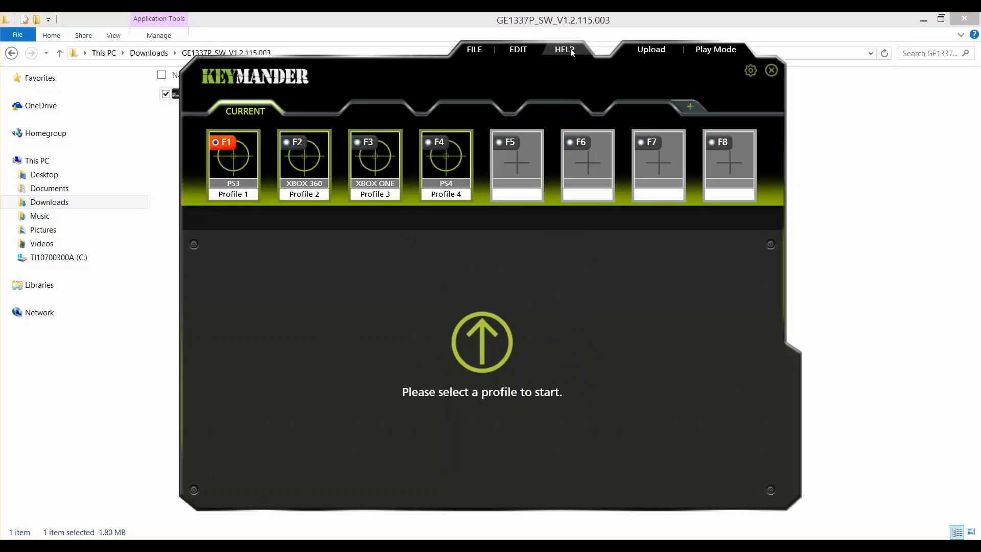
pyautogui.click(564, 49)
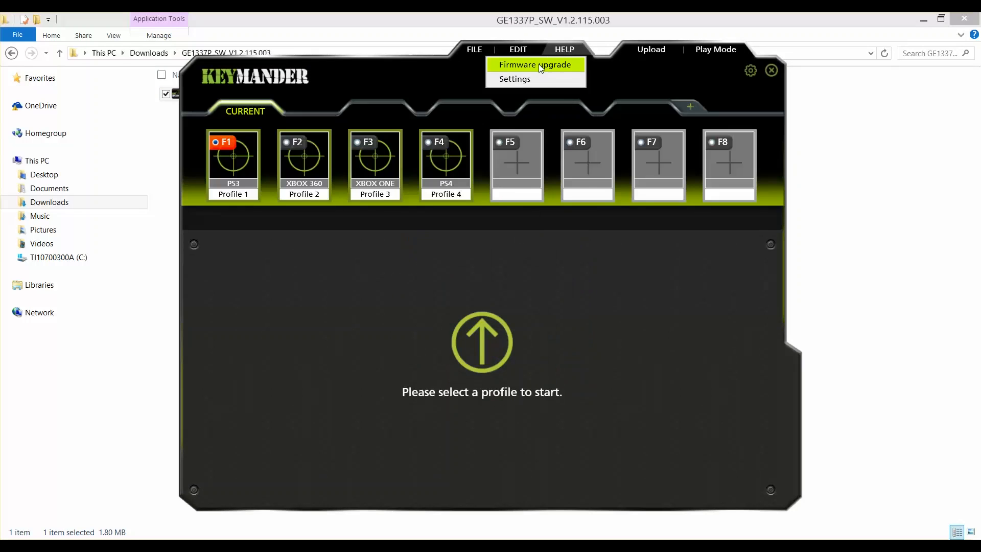
pyautogui.click(535, 64)
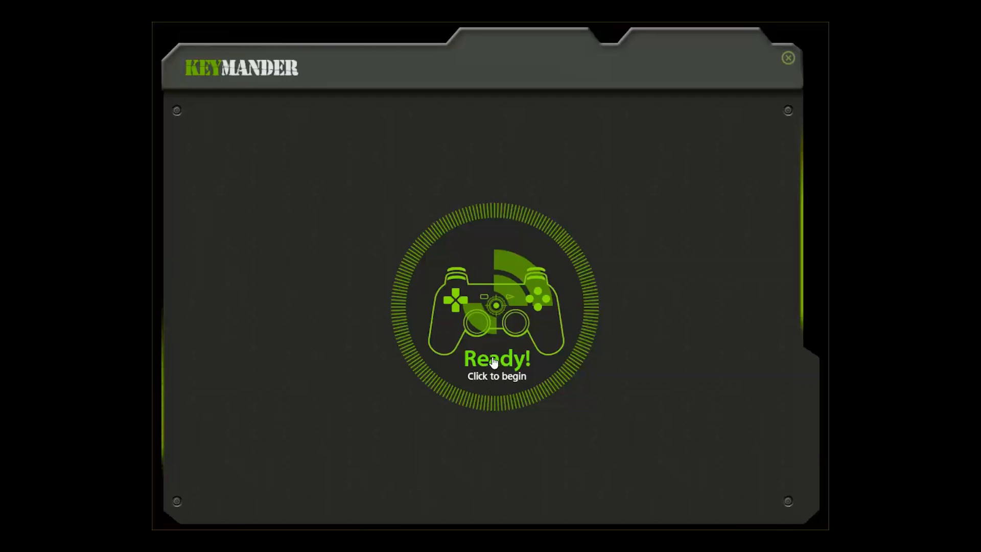
pyautogui.moveTo(498, 321)
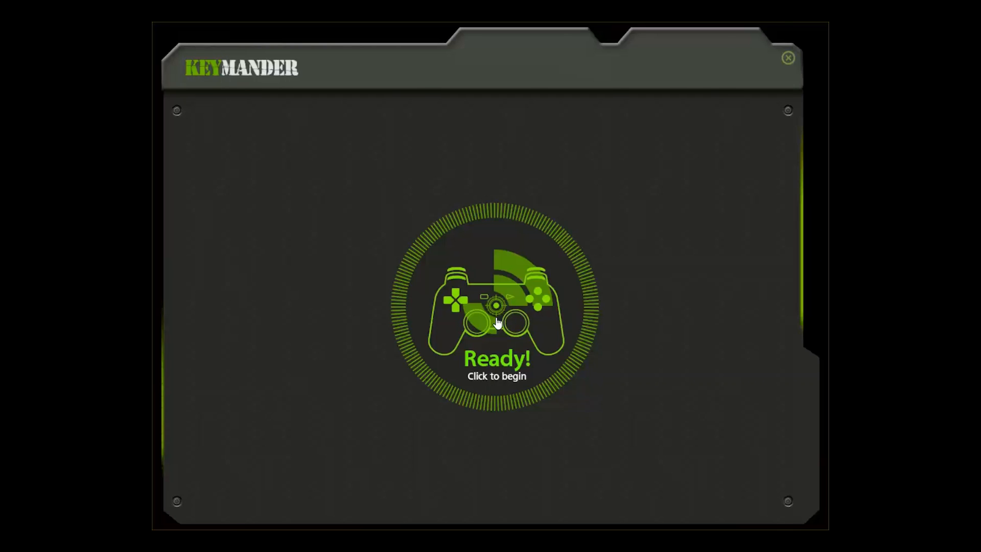
# Step: Proceed past the Ready screen and set mouse DPI to 8200 in Settings
pyautogui.click(496, 307)
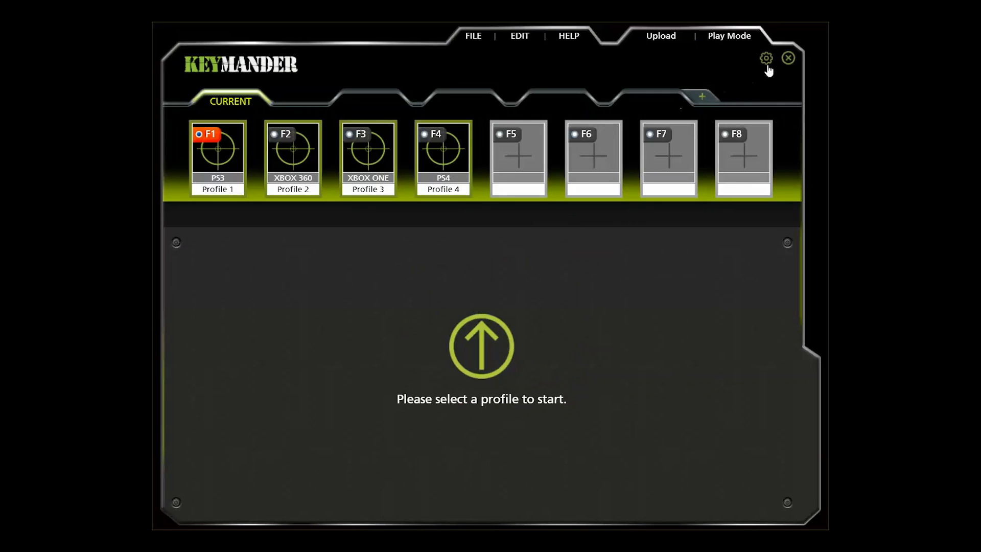
pyautogui.click(766, 59)
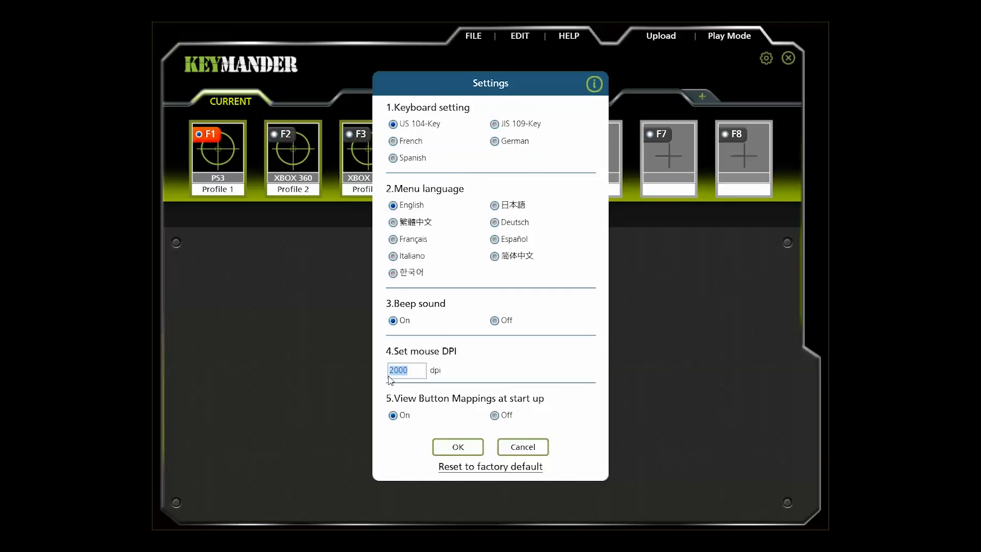
pyautogui.write('82')
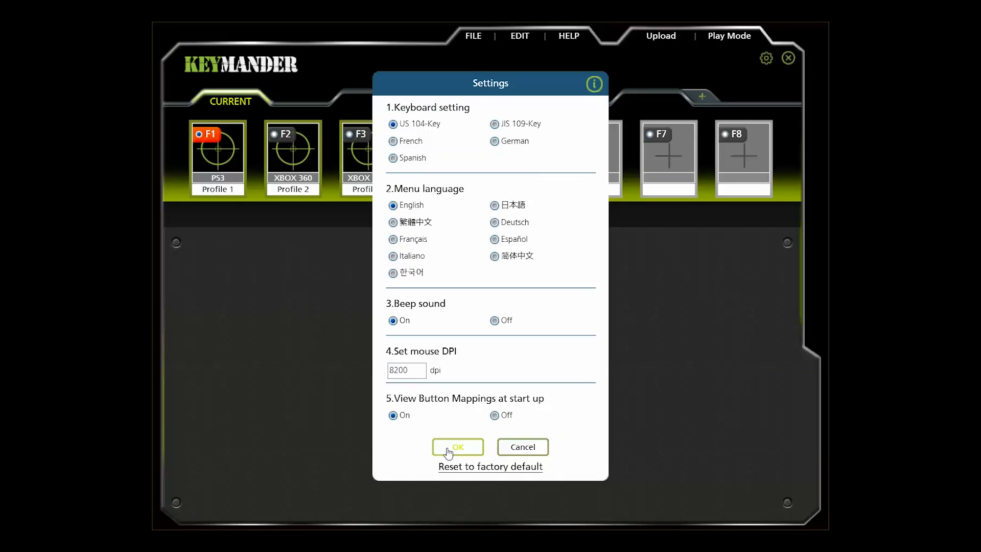
pyautogui.click(457, 447)
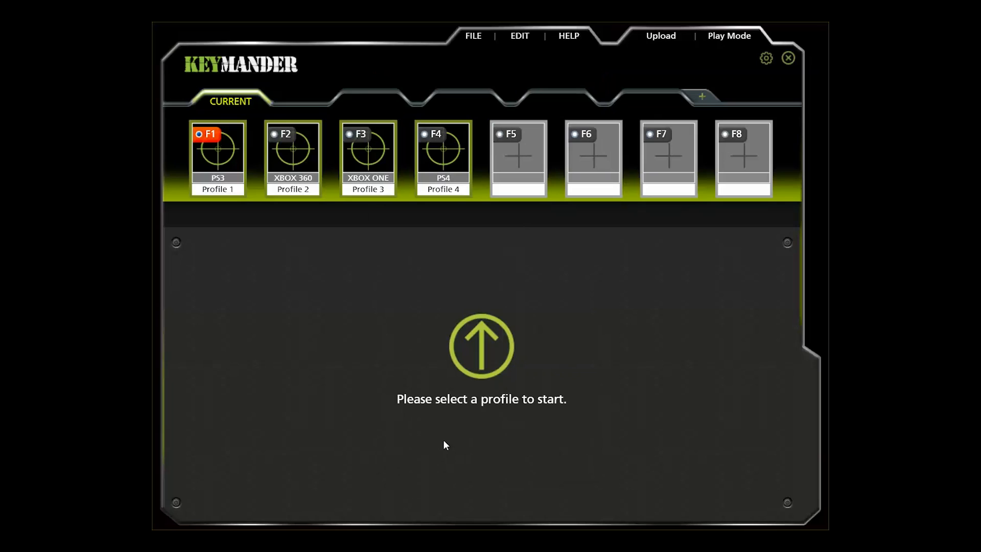
pyautogui.moveTo(563, 256)
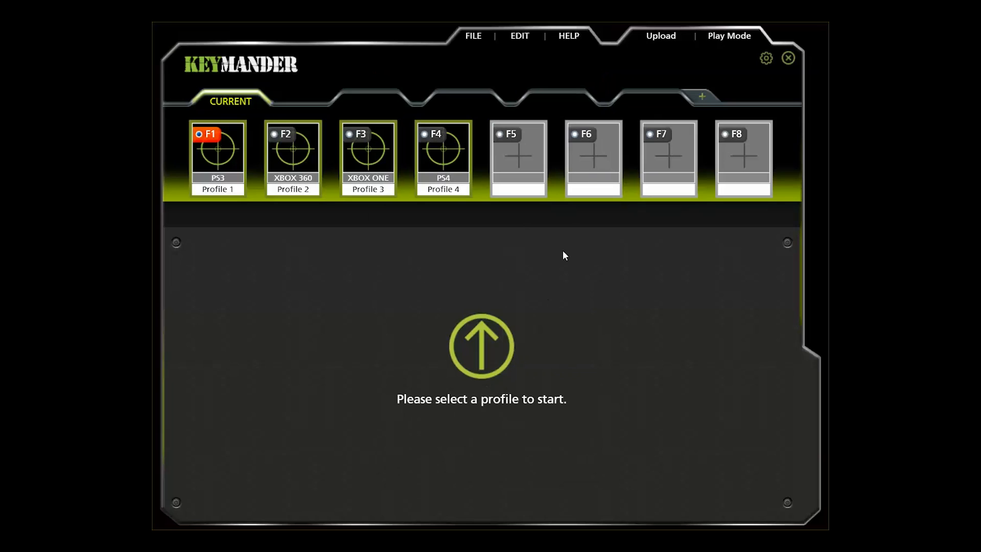
pyautogui.moveTo(474, 36)
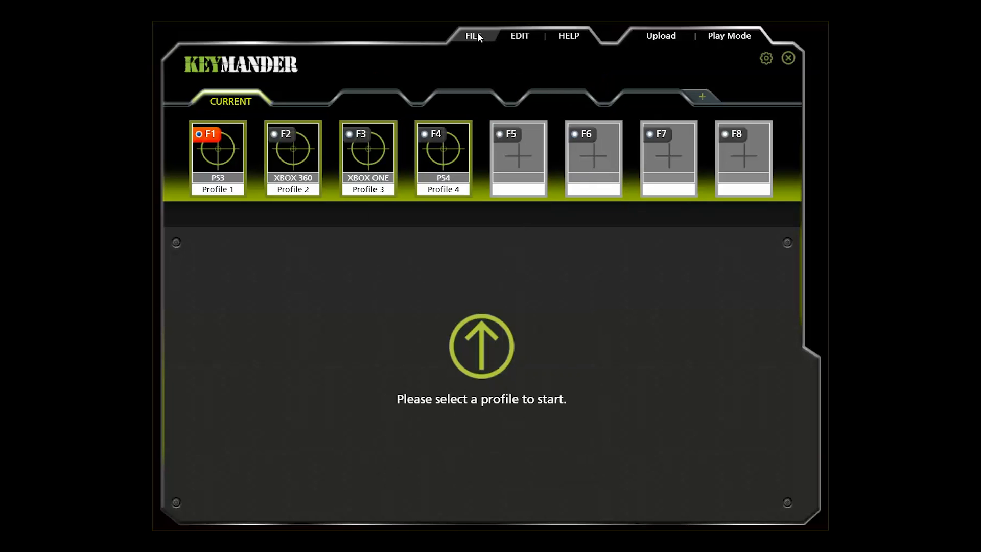
# Step: Open the GE1337P_ XB1_PS4_profile_G1.1 group file through FILE > Open
pyautogui.click(473, 36)
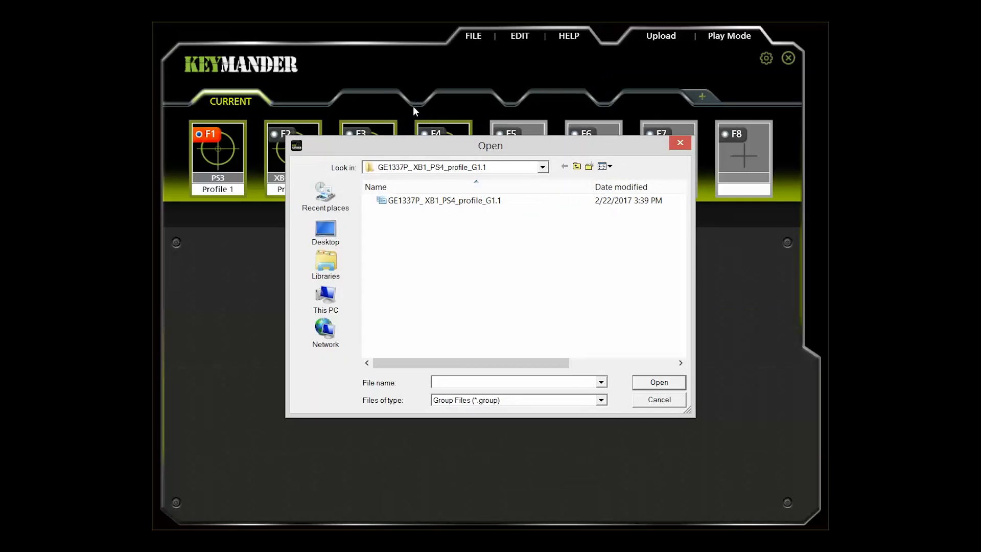
pyautogui.click(445, 200)
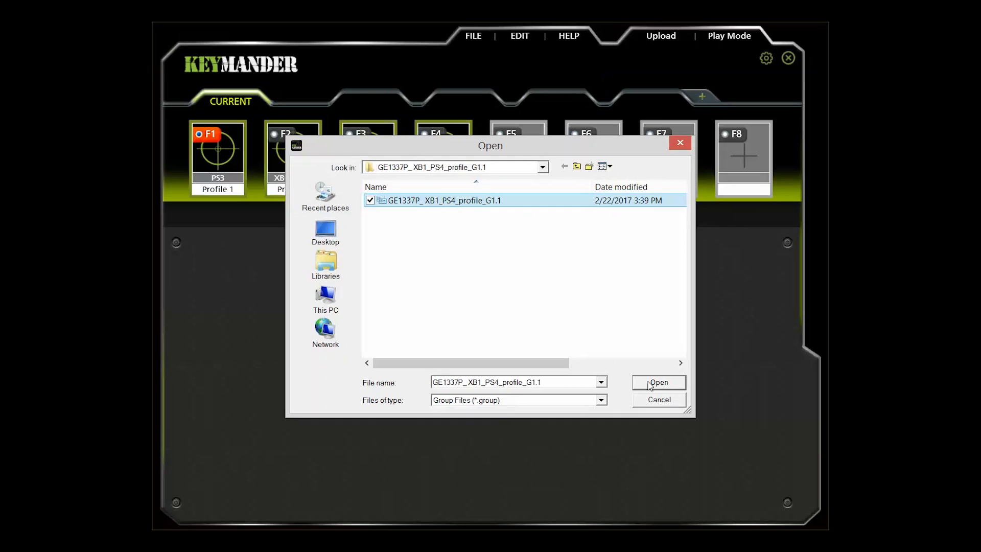
pyautogui.click(659, 382)
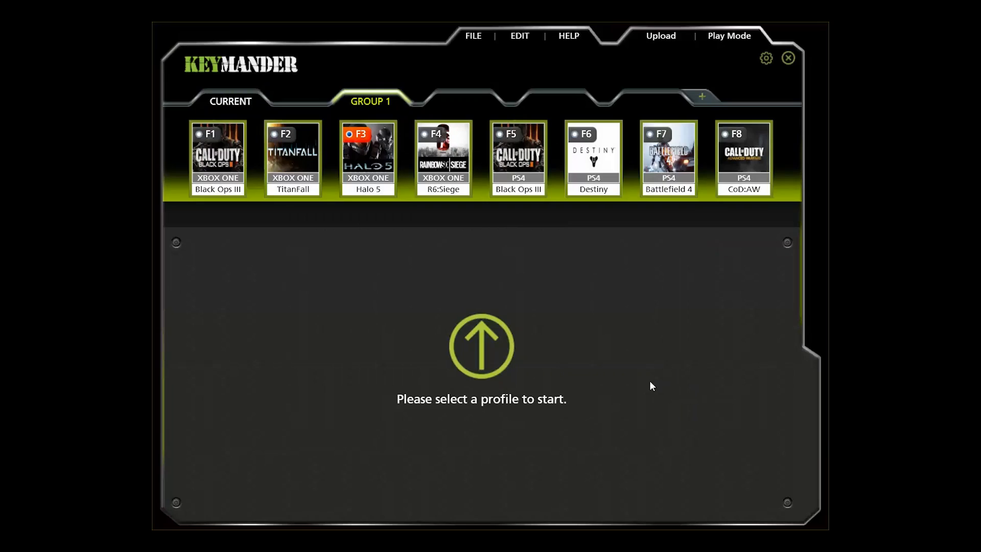
pyautogui.moveTo(230, 148)
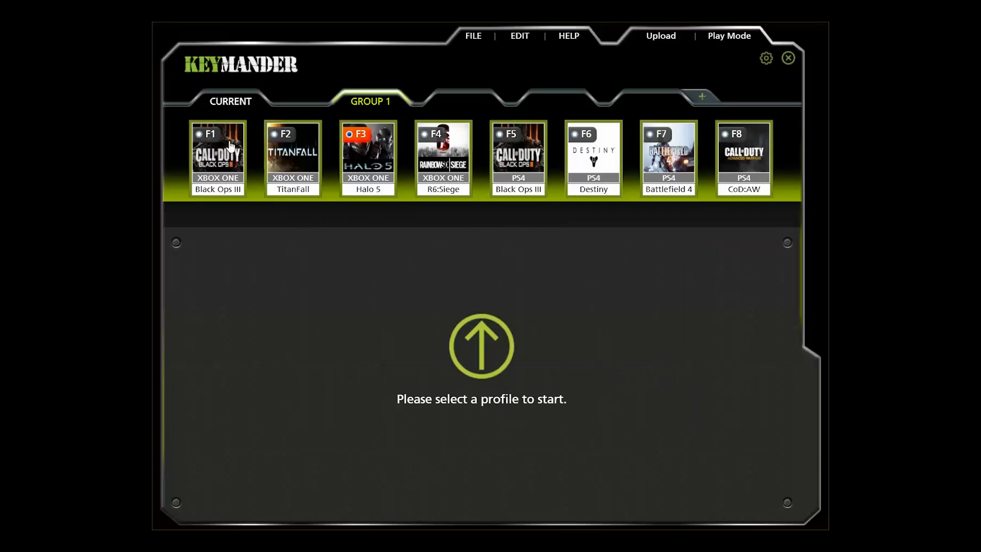
# Step: Change the PS4 Destiny profile's gamepad to XBOX ONE, save it, and upload Group 1
pyautogui.click(217, 157)
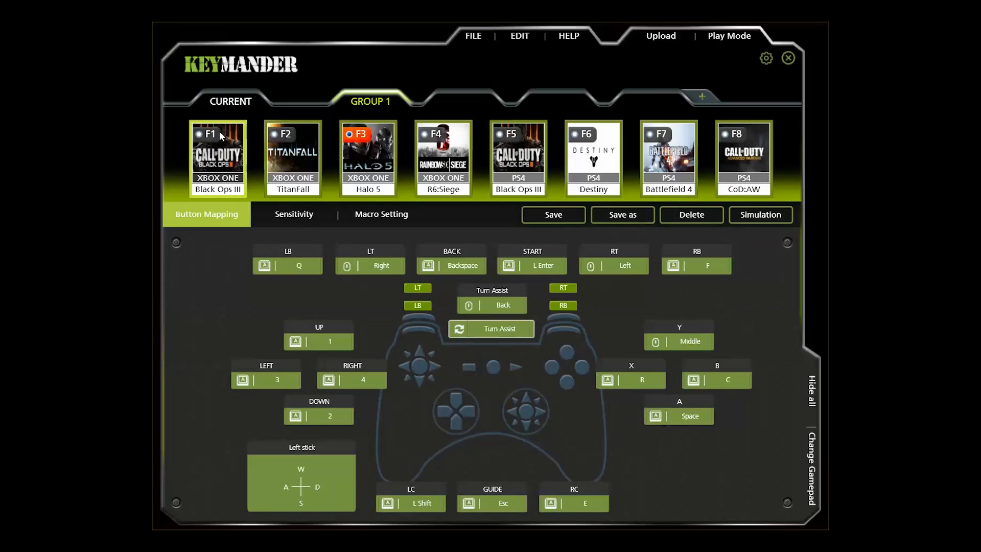
pyautogui.moveTo(202, 136)
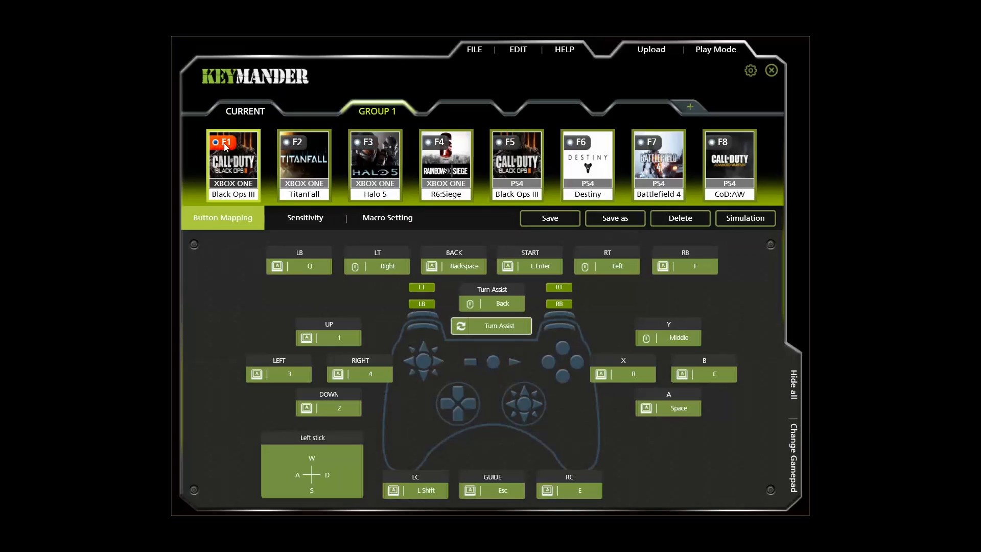
pyautogui.moveTo(256, 149)
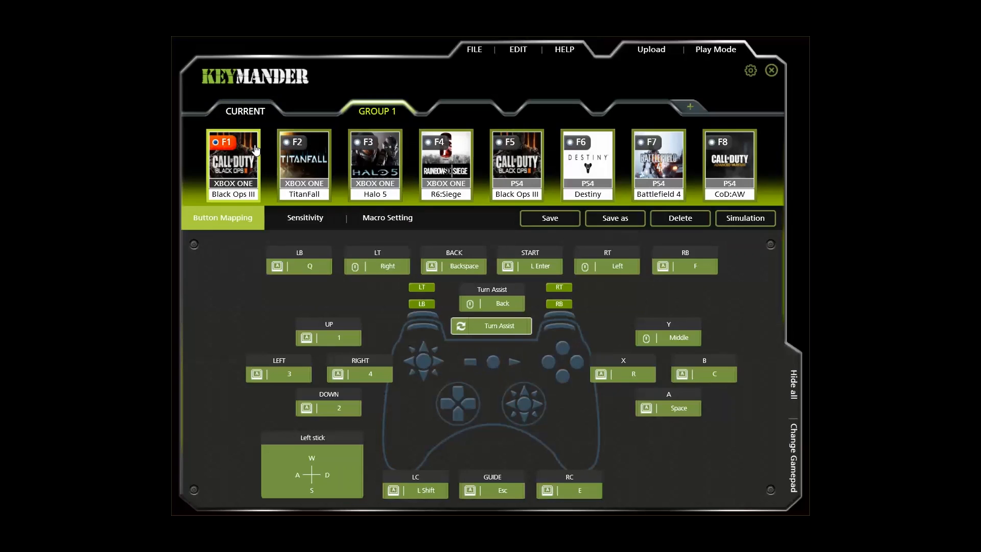
pyautogui.click(587, 164)
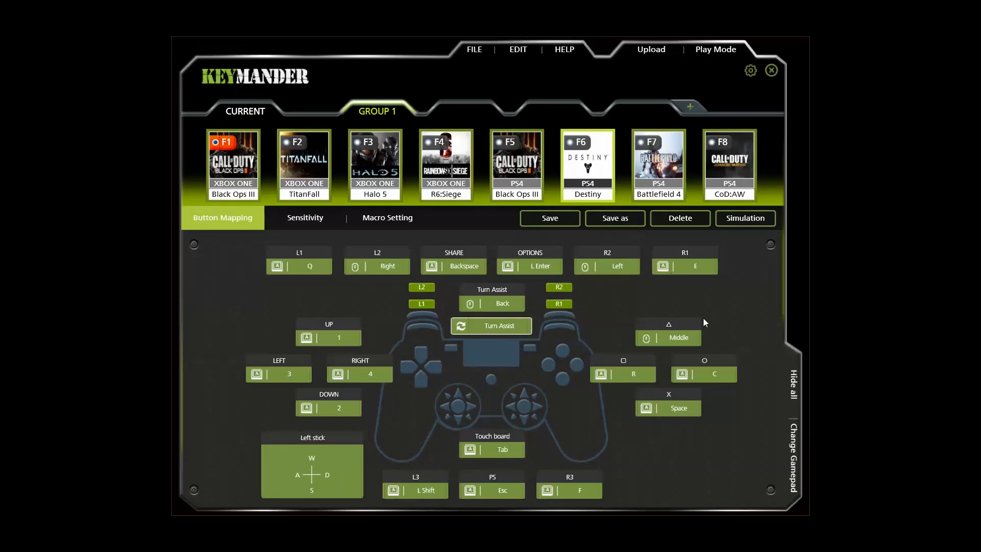
pyautogui.click(791, 438)
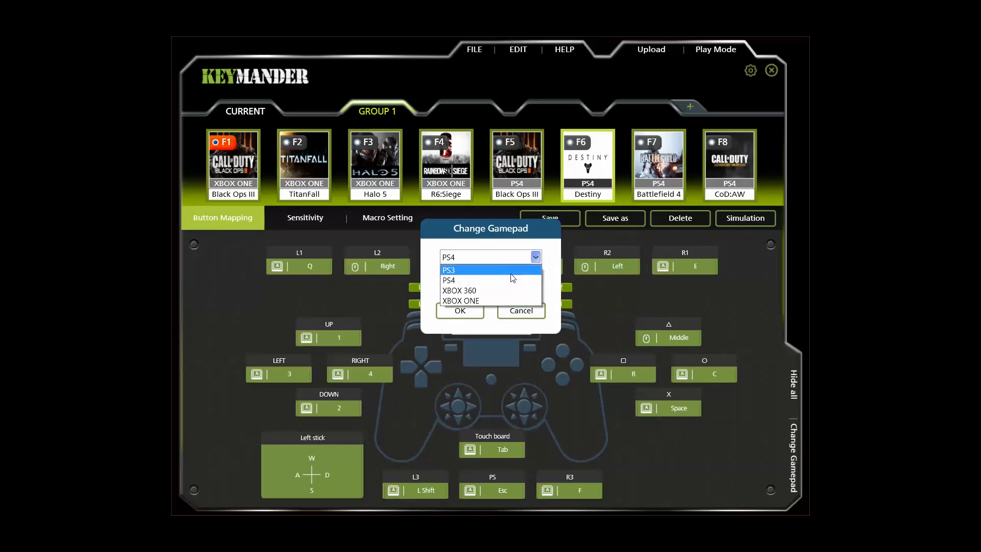
pyautogui.click(461, 300)
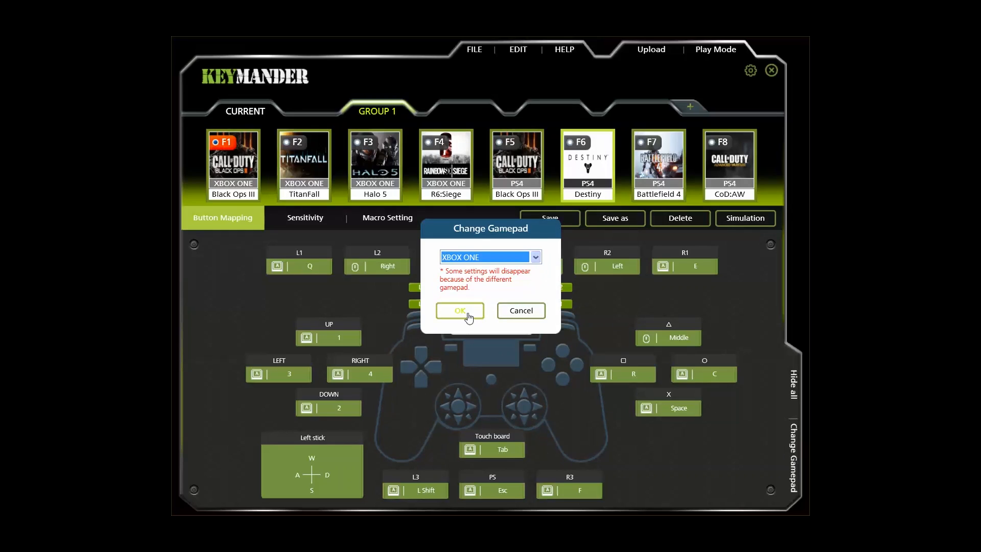
pyautogui.click(460, 310)
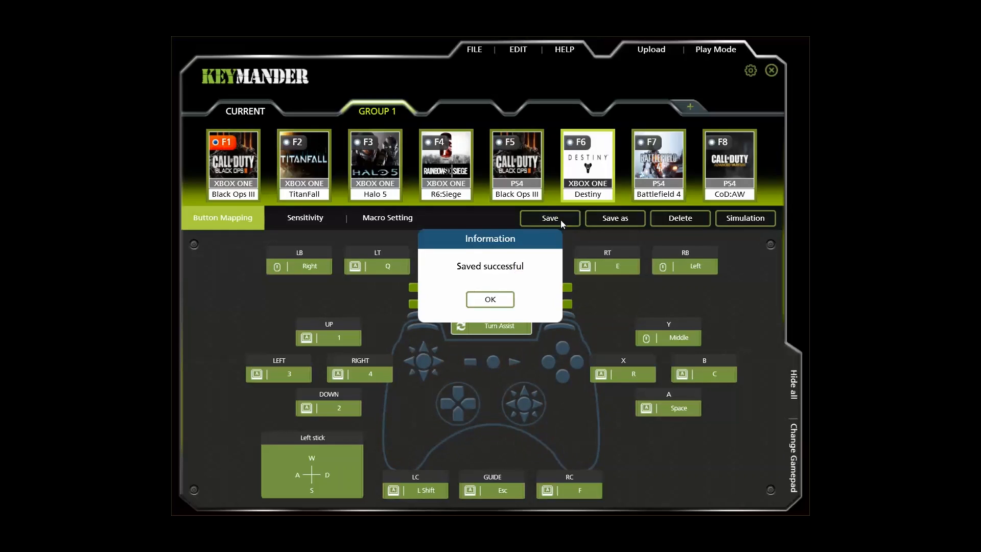
pyautogui.click(490, 299)
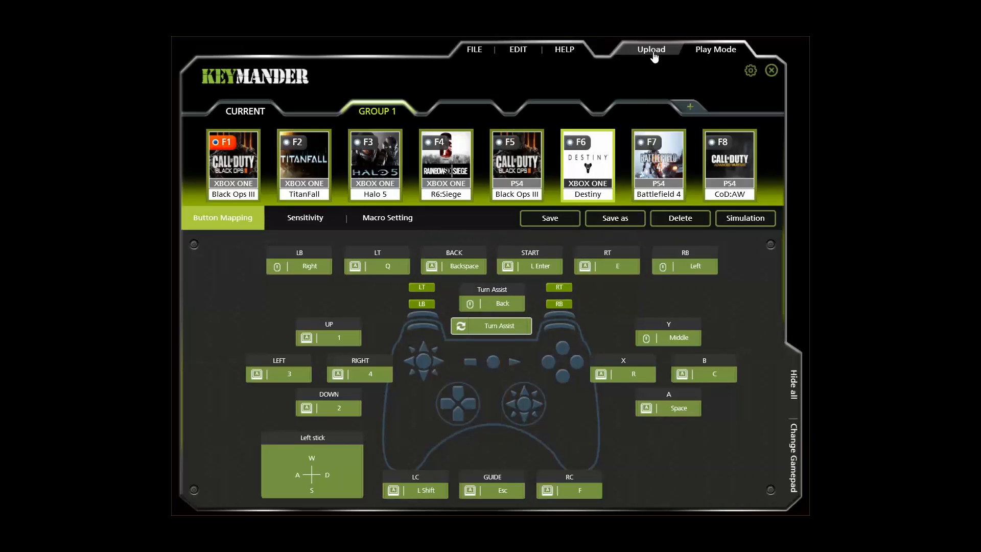
pyautogui.click(651, 49)
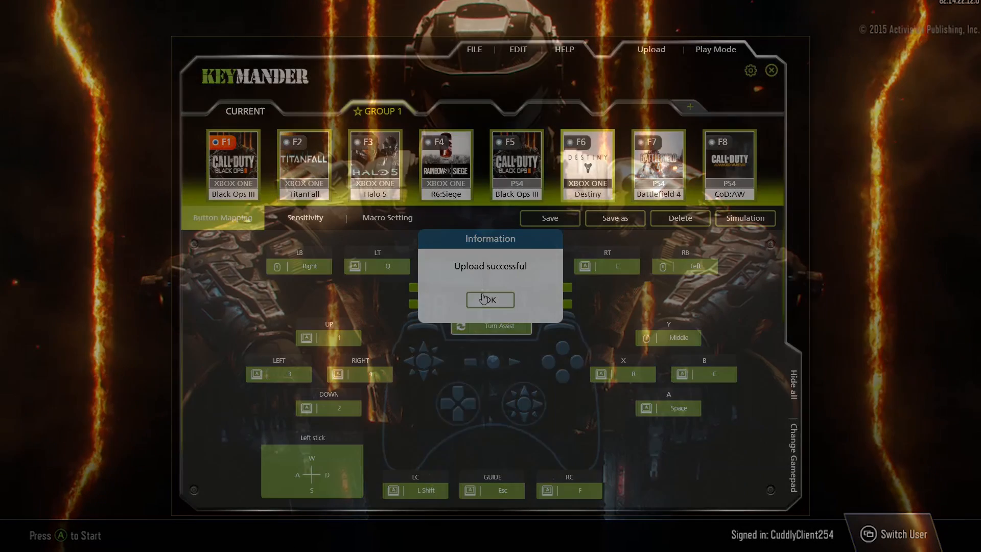
# Step: Dismiss the upload message and set Black Ops III vertical look sensitivity to INSANE 14
pyautogui.click(490, 300)
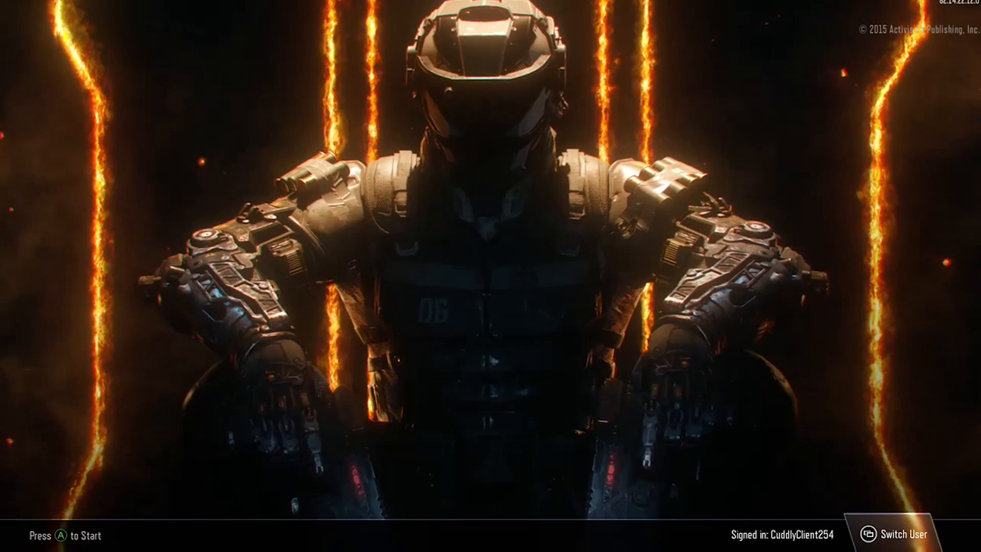
pyautogui.press('A')
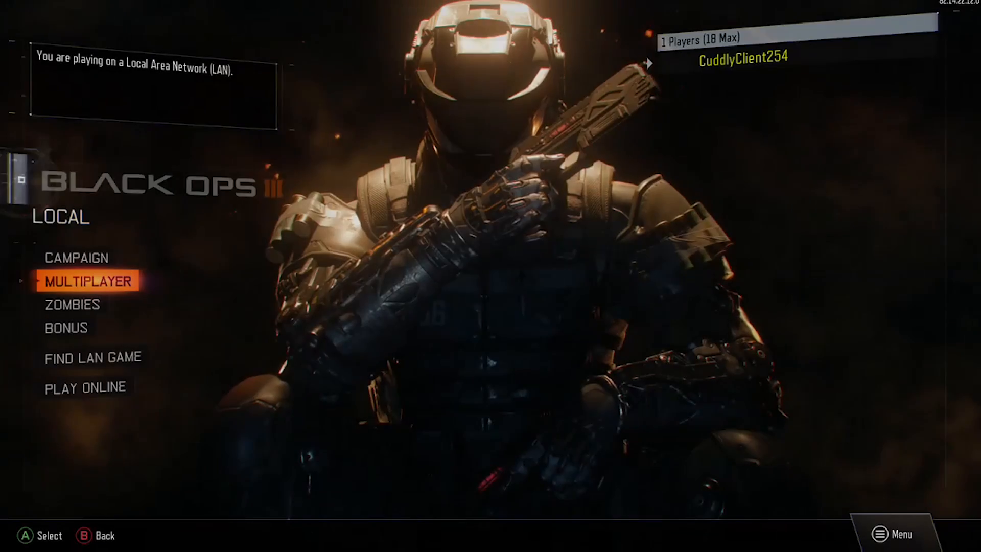
pyautogui.click(893, 534)
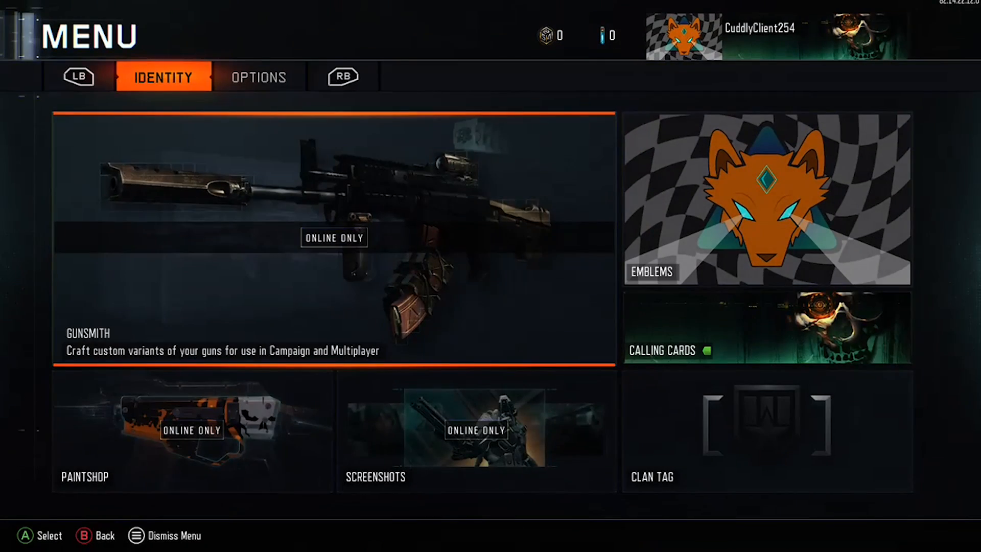
pyautogui.click(257, 77)
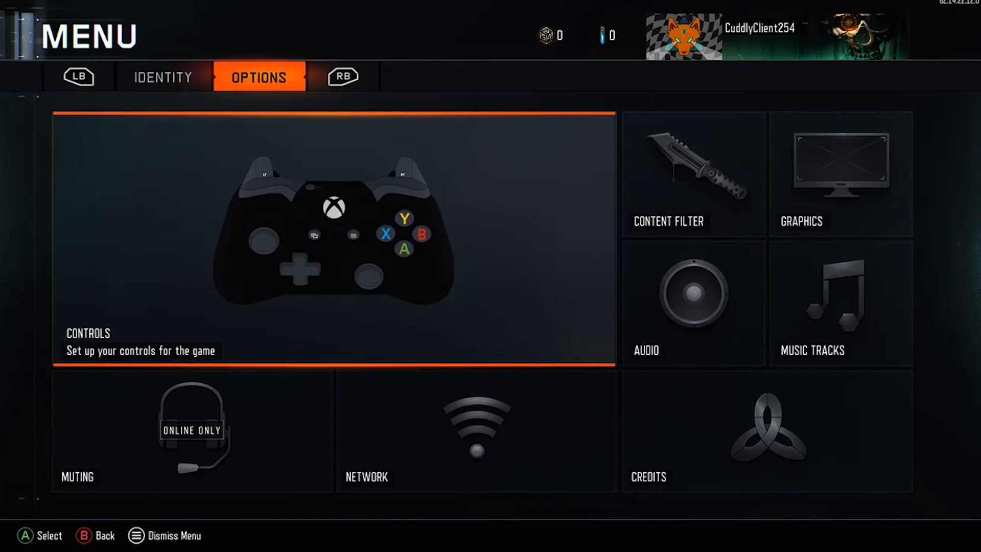
pyautogui.click(334, 245)
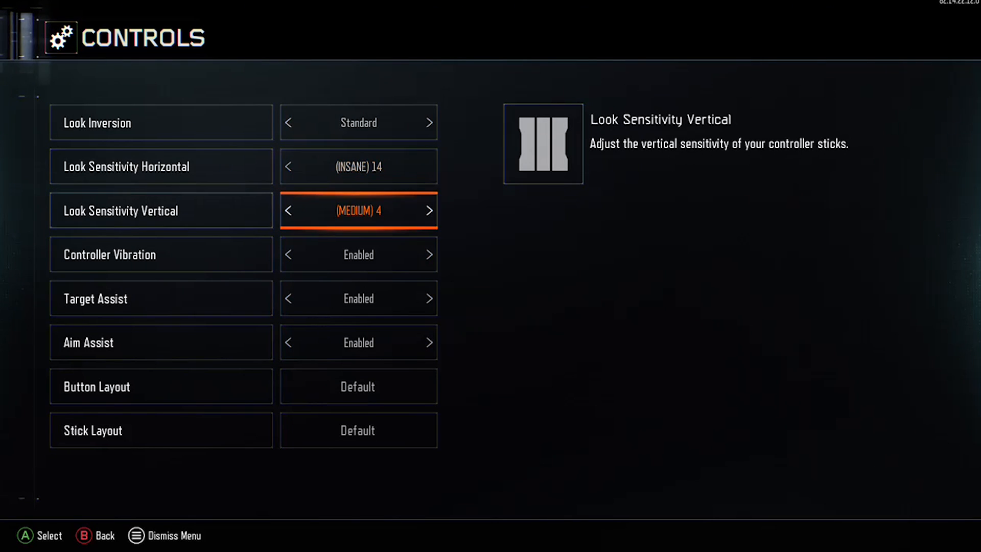
pyautogui.click(430, 210)
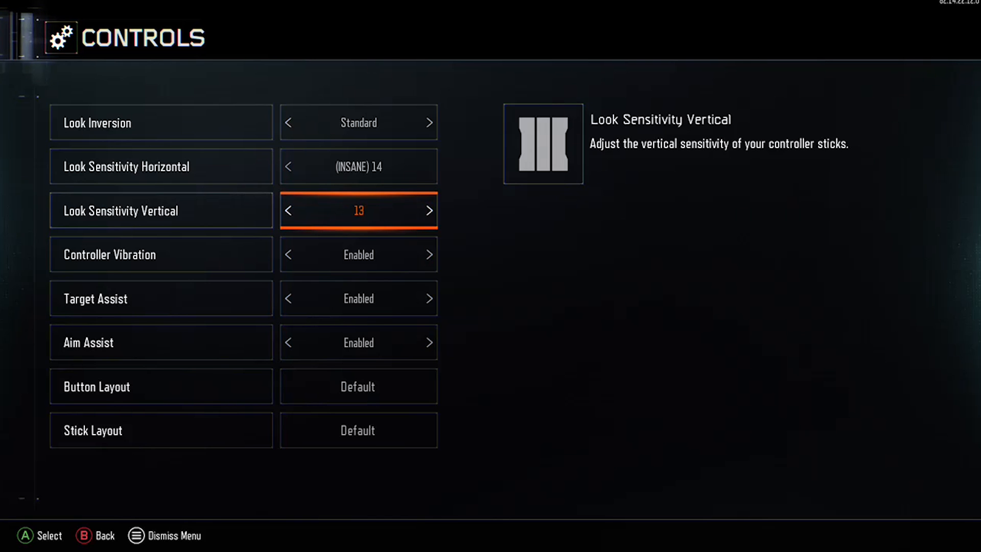
pyautogui.click(430, 210)
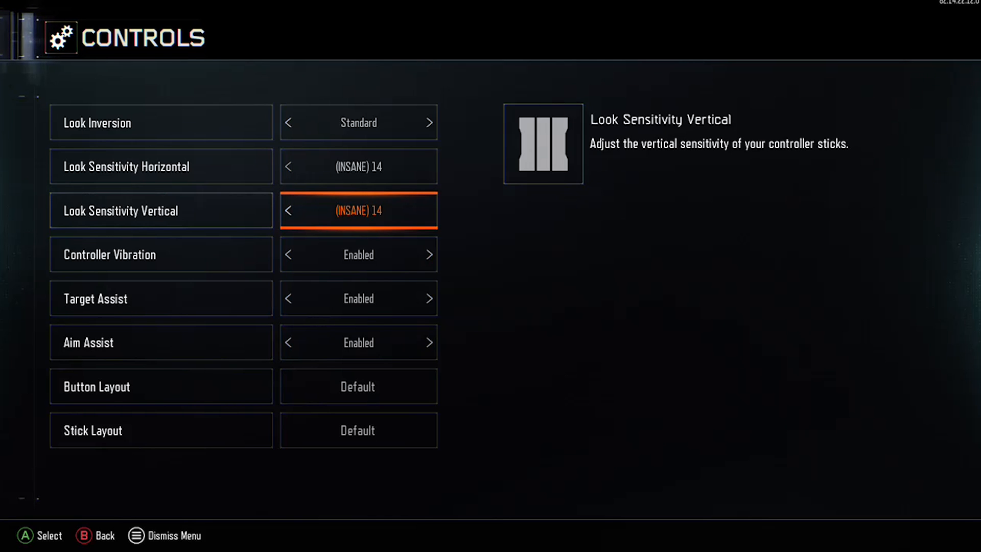
pyautogui.press('DOWN')
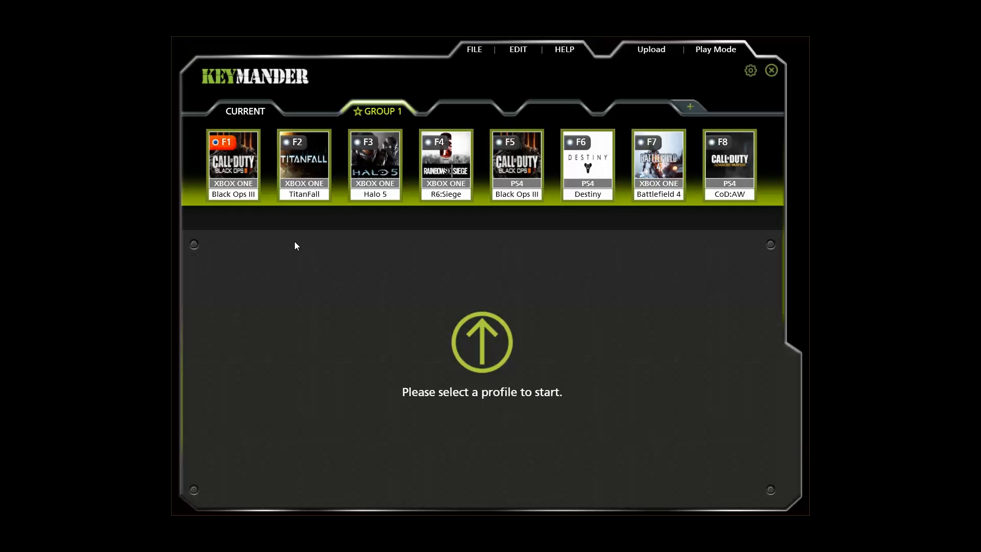
# Step: Open the Xbox One Black Ops III profile in Group 1 to view its button mappings
pyautogui.click(233, 156)
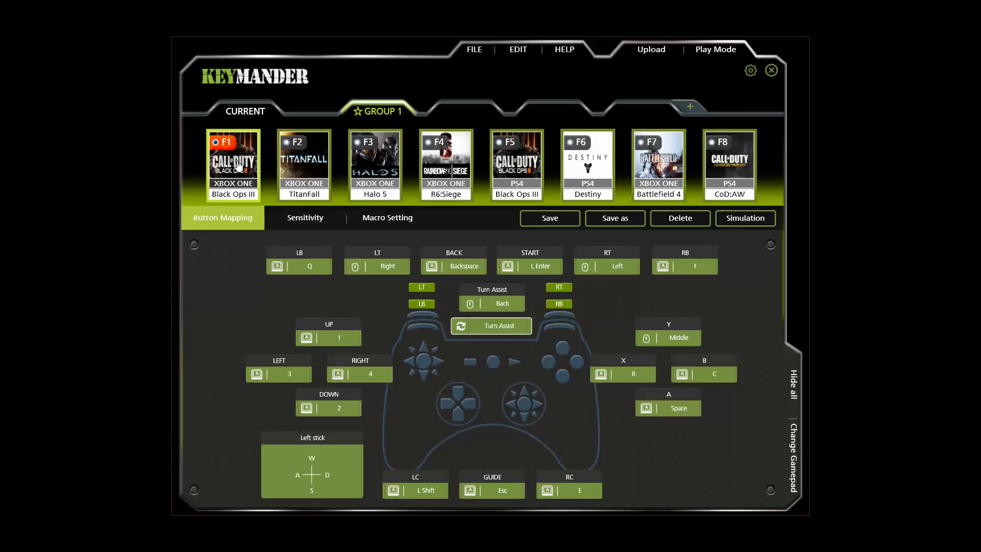
pyautogui.moveTo(215, 262)
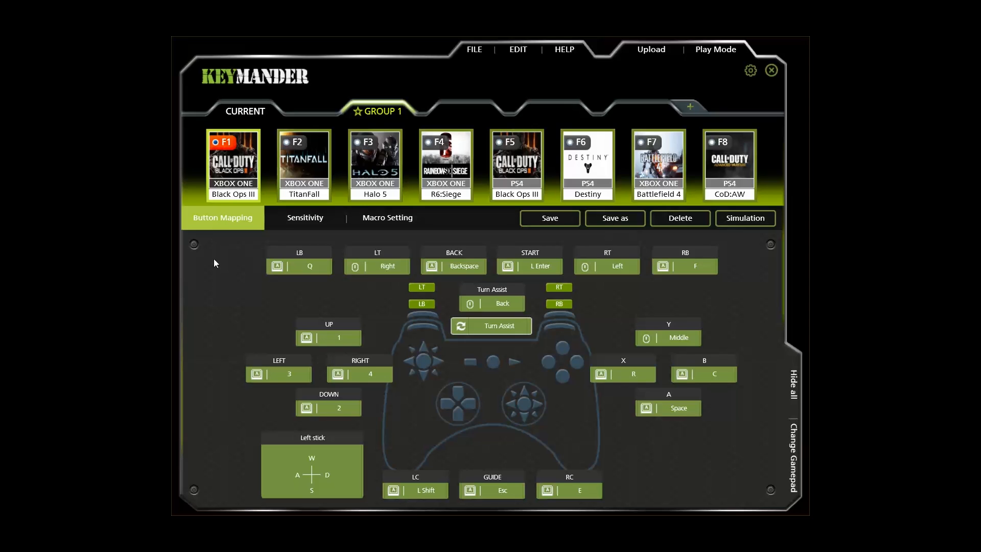
pyautogui.moveTo(340, 505)
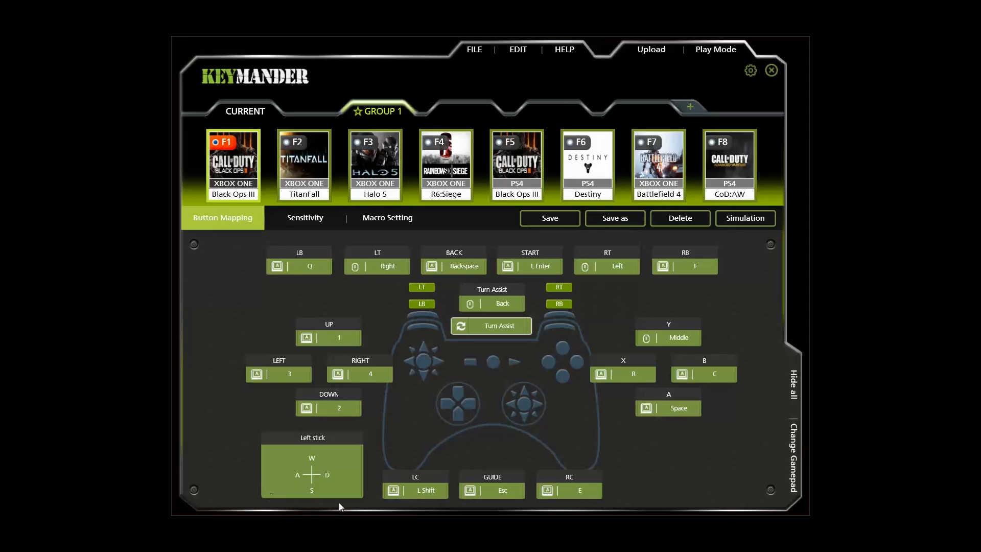
pyautogui.moveTo(317, 451)
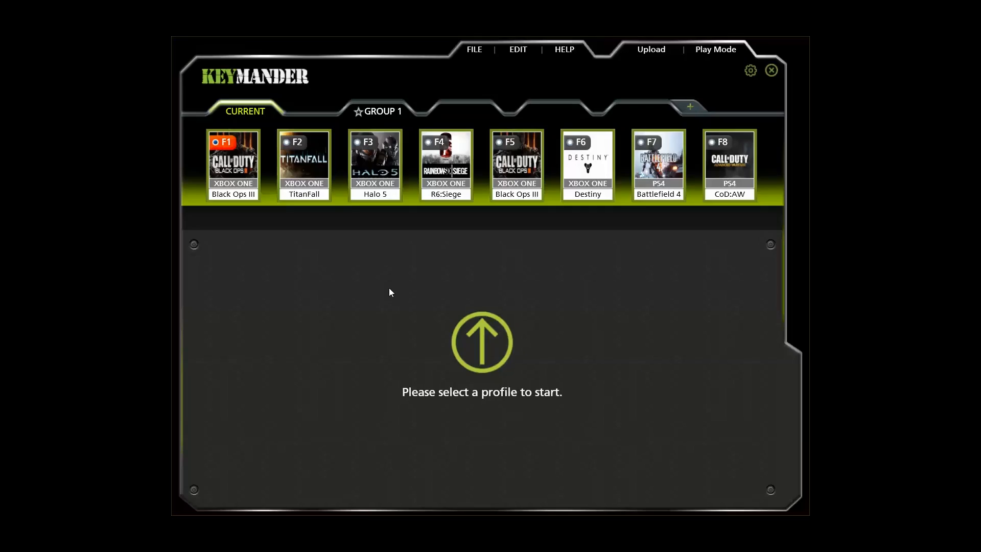
# Step: Remap Black Ops III's Y button from mouse middle to keyboard G, then start simulation
pyautogui.click(233, 162)
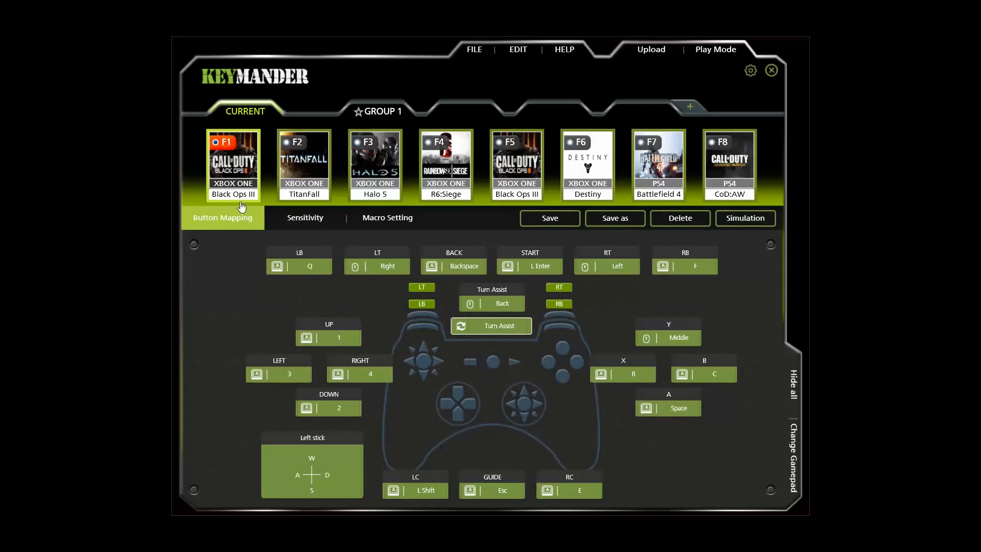
pyautogui.moveTo(623, 335)
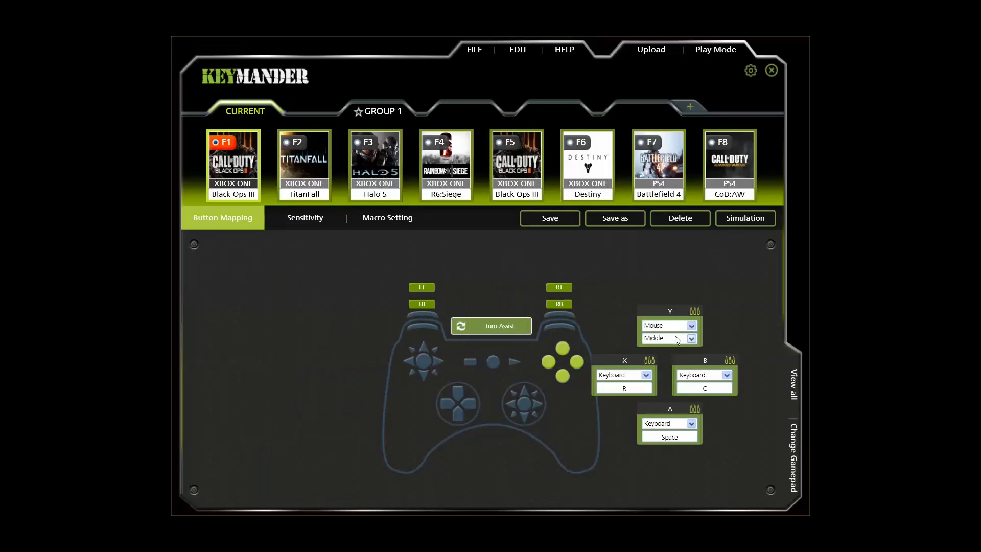
pyautogui.click(690, 338)
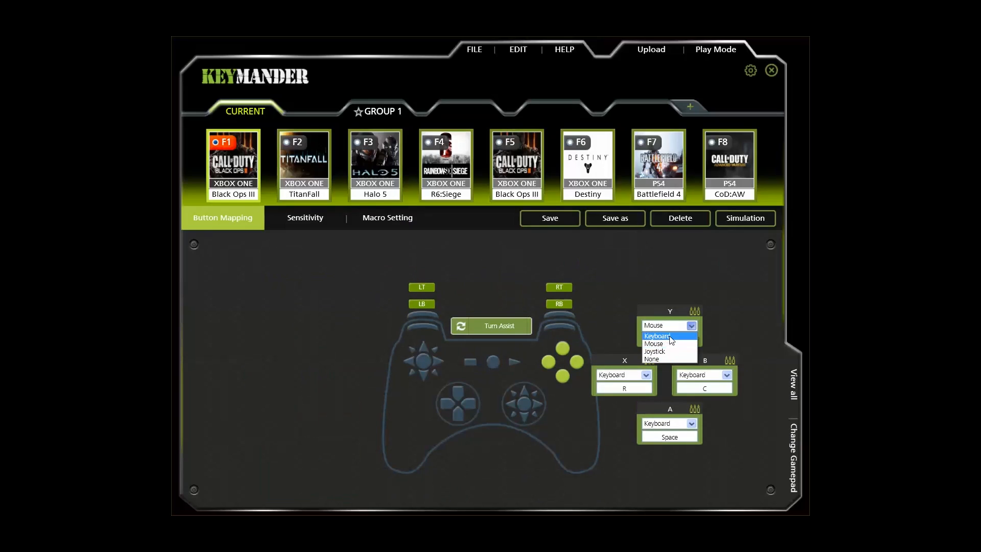
pyautogui.click(657, 337)
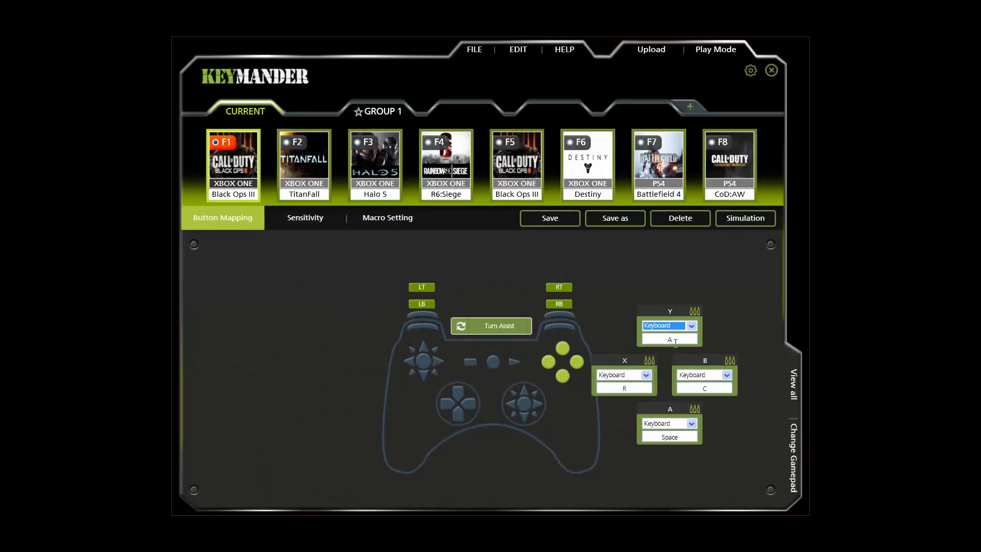
pyautogui.write('1')
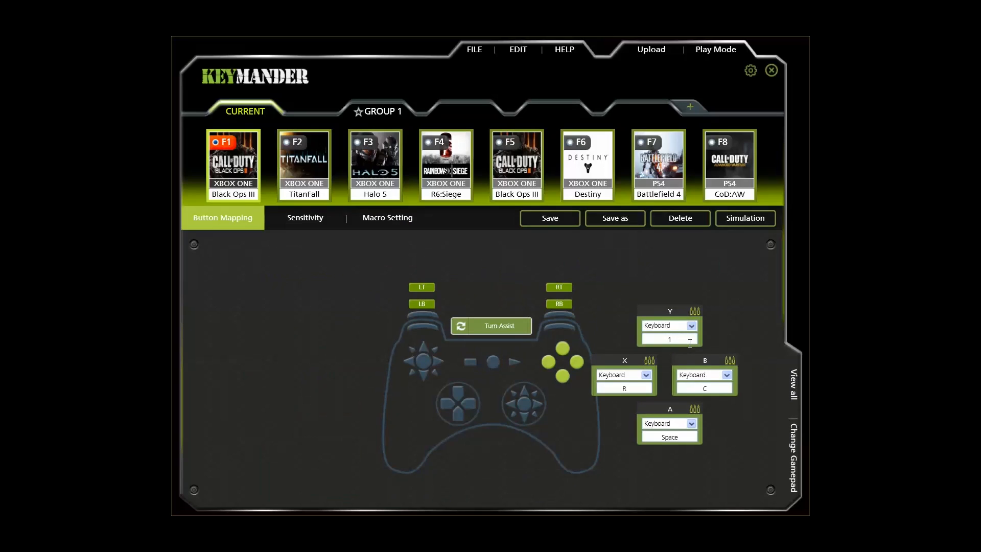
pyautogui.write('G')
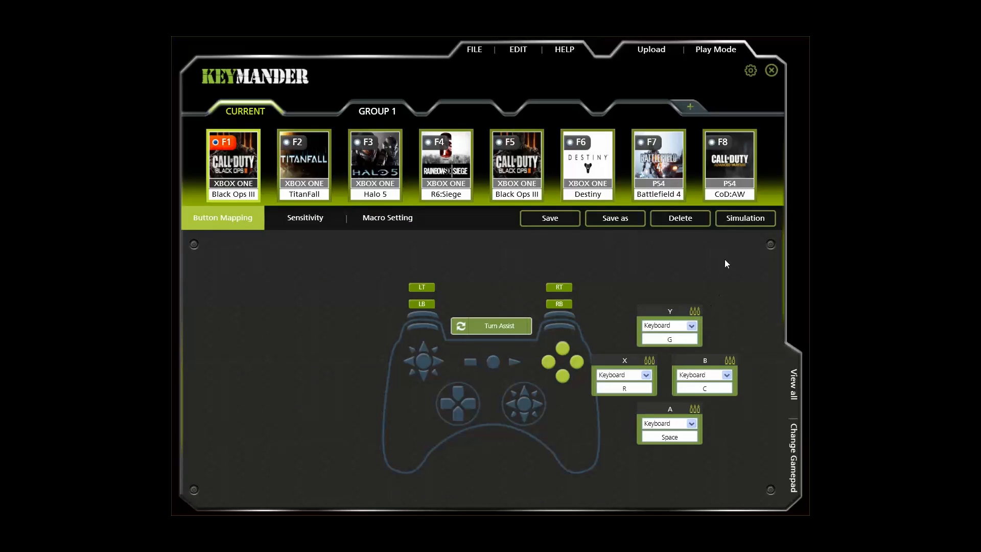
pyautogui.click(744, 218)
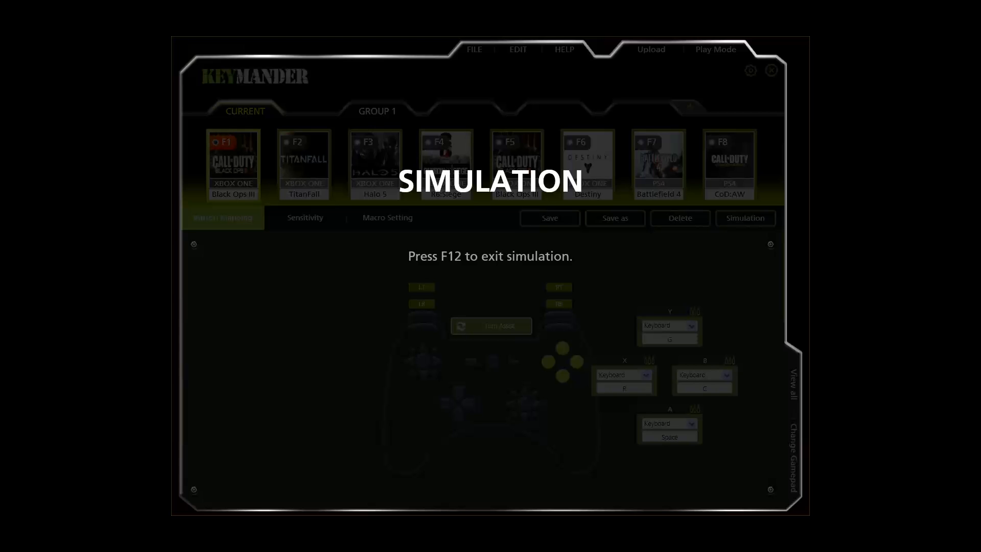
# Step: Exit simulation with F12 and save the Black Ops III profile, acknowledging the confirmation
pyautogui.press('f12')
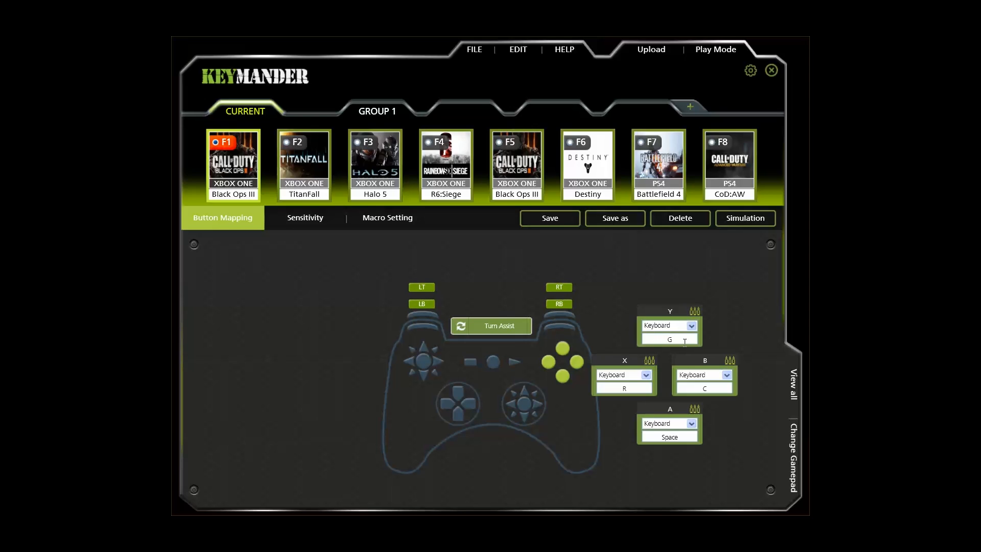
pyautogui.click(549, 218)
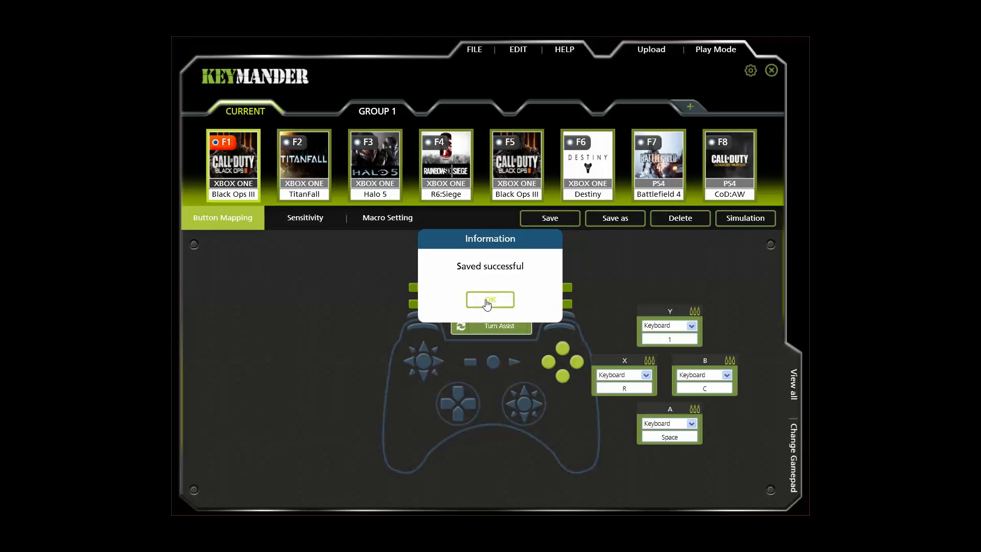
pyautogui.click(490, 299)
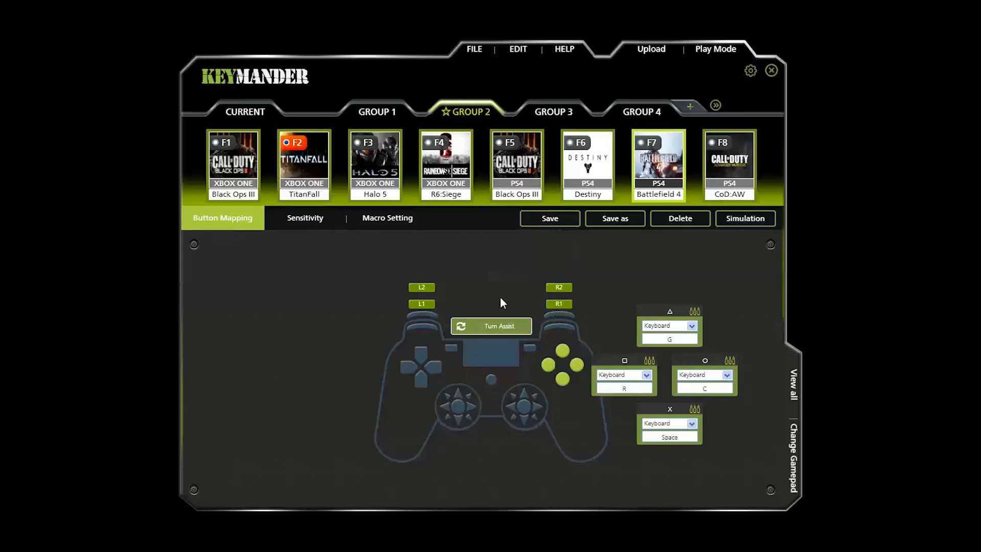
# Step: Upload Group 2 to the adapter, then try Play Mode and switch profiles with F7
pyautogui.click(650, 49)
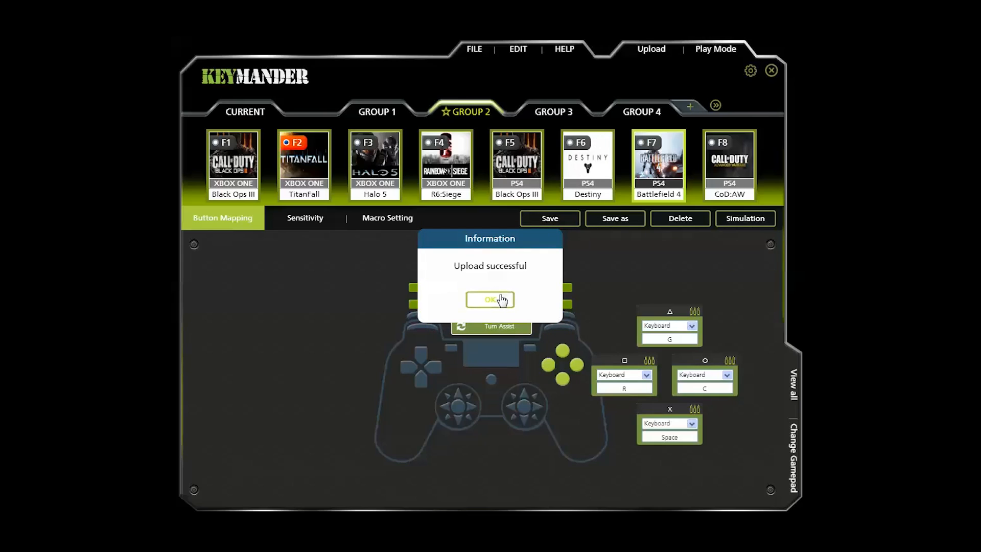
pyautogui.click(490, 299)
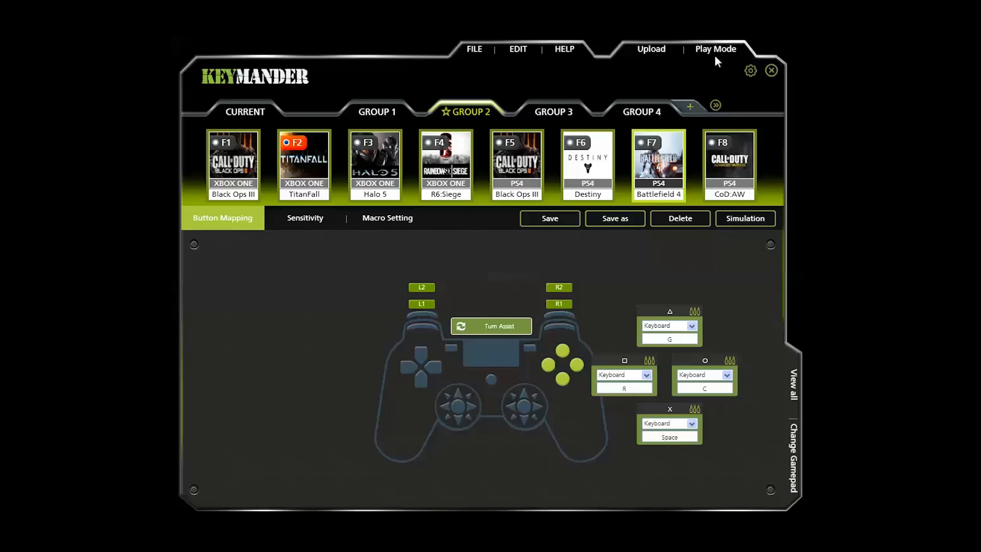
pyautogui.click(715, 49)
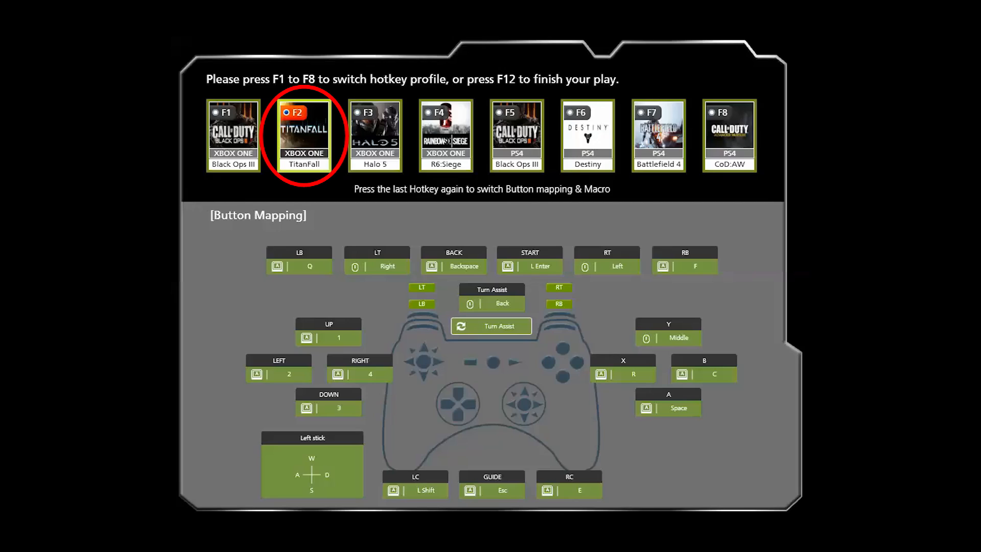
pyautogui.press('f7')
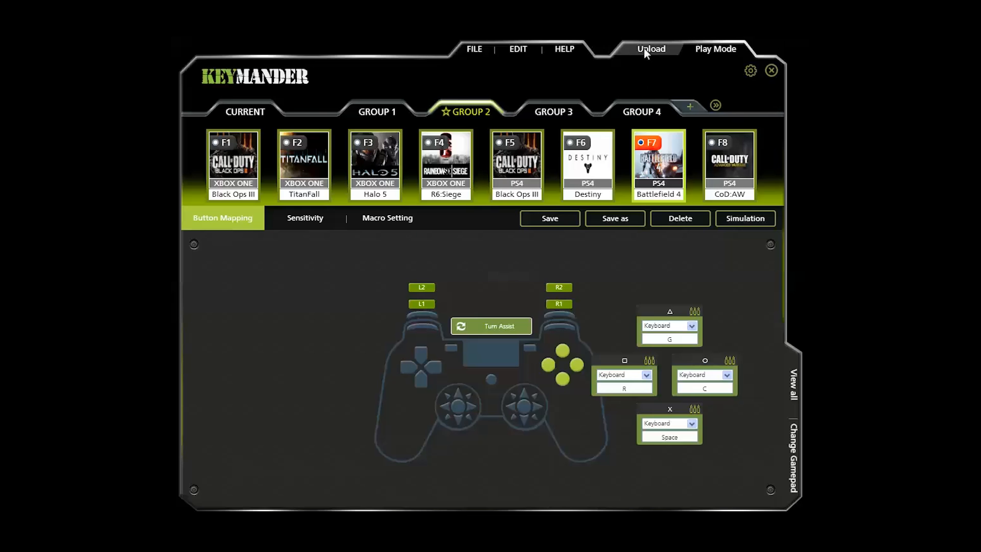
# Step: Lower aim look sensitivity on both axes, raise it to 74, and make ADS follow aim look
pyautogui.click(305, 218)
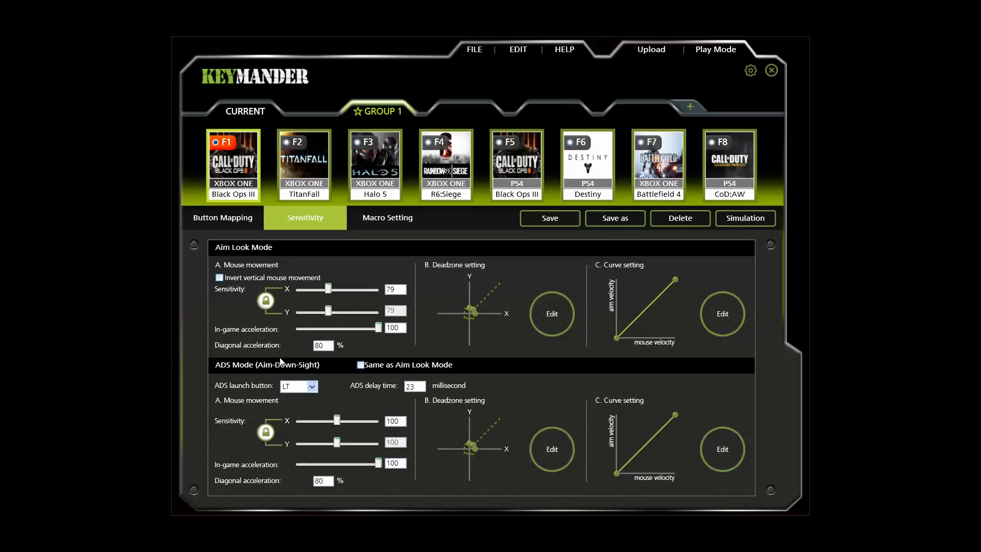
pyautogui.moveTo(258, 392)
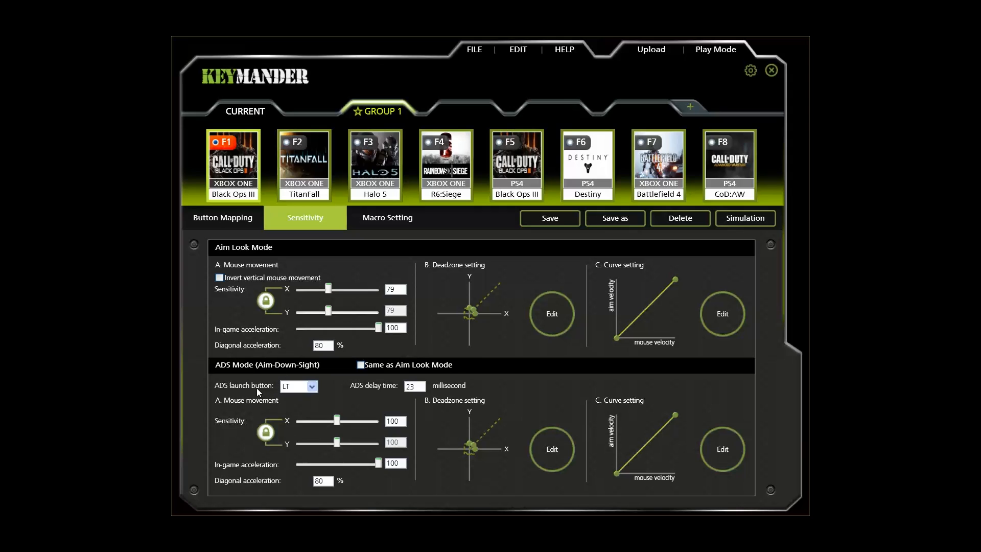
pyautogui.moveTo(371, 421); pyautogui.dragTo(321, 421)
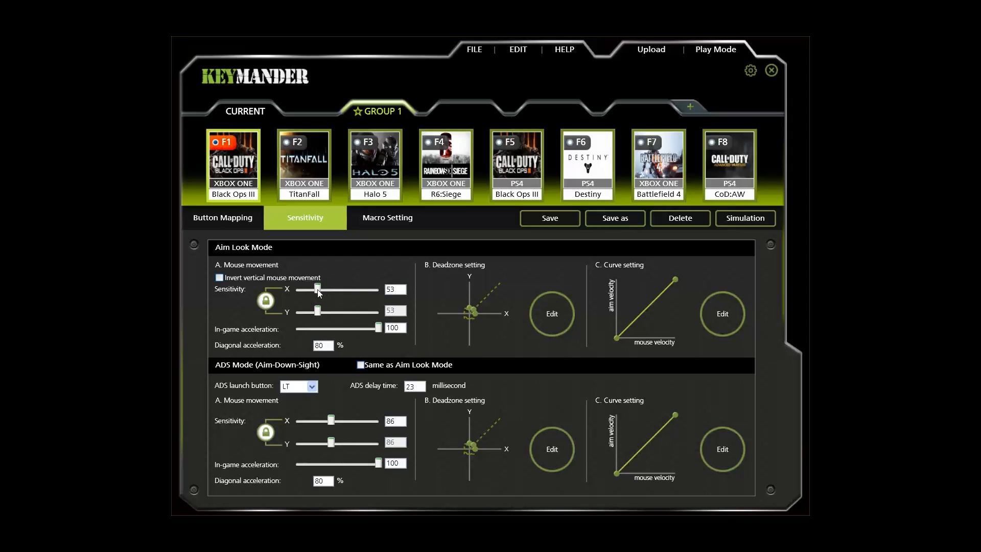
pyautogui.moveTo(317, 289); pyautogui.dragTo(326, 289)
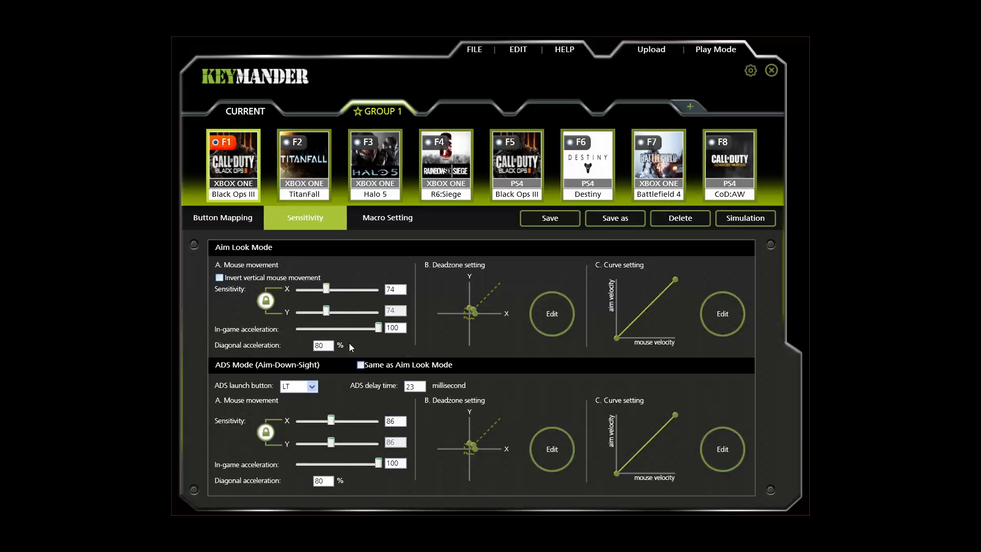
pyautogui.click(361, 365)
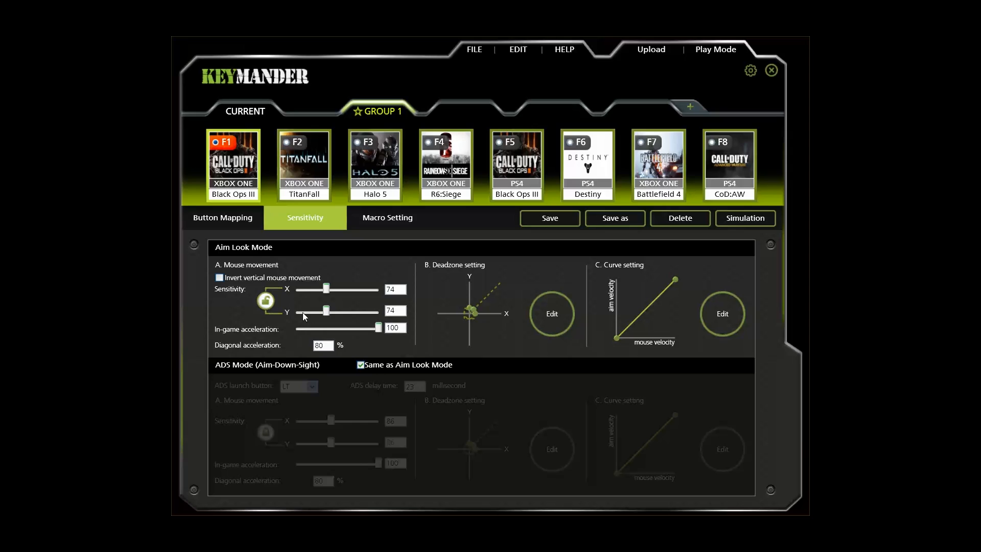
# Step: Lower vertical aim sensitivity, raise aim look sensitivity, and readjust in-game acceleration
pyautogui.moveTo(326, 311); pyautogui.dragTo(313, 311)
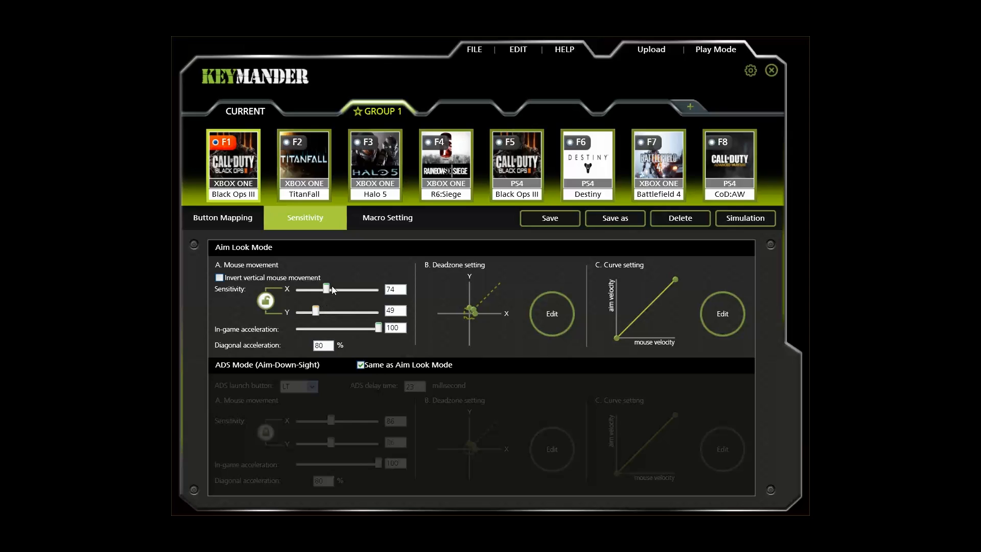
pyautogui.moveTo(325, 289); pyautogui.dragTo(349, 289)
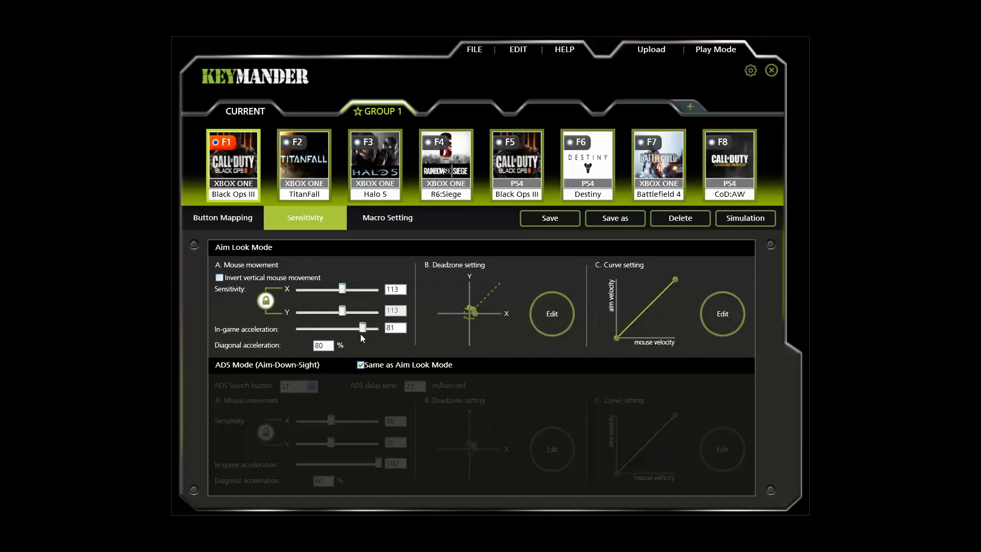
pyautogui.moveTo(364, 327); pyautogui.dragTo(343, 327)
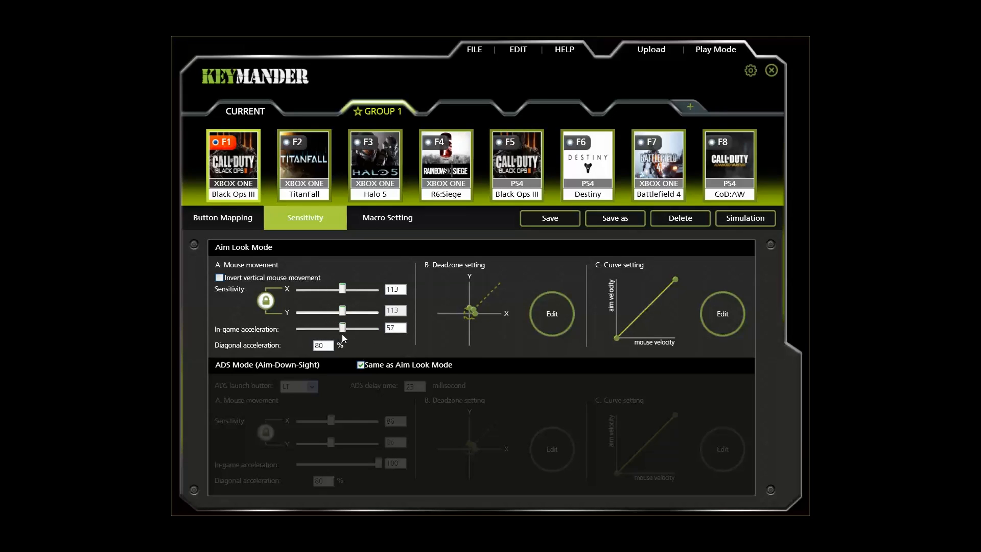
pyautogui.moveTo(342, 327); pyautogui.dragTo(356, 327)
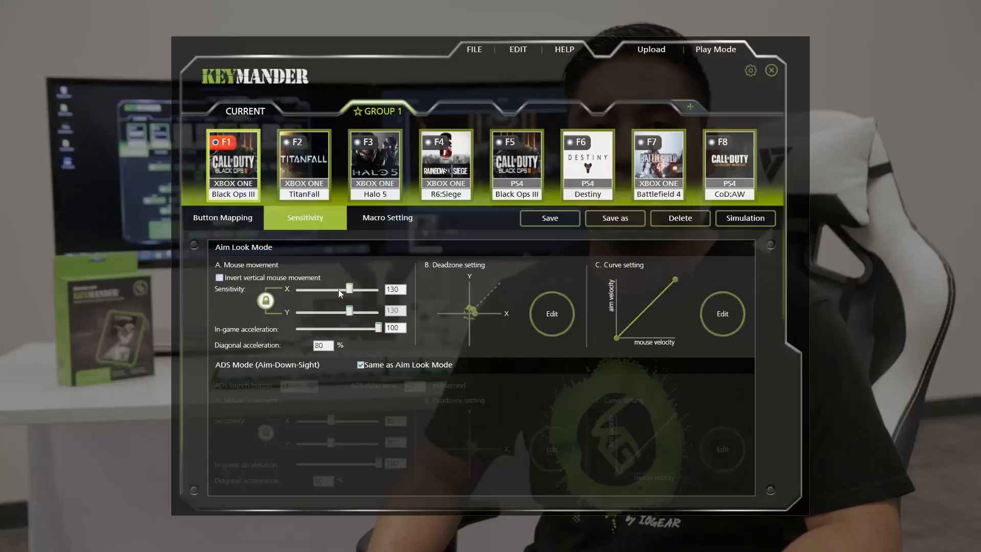
# Step: Set aim look sensitivity to 79 and bring up the aim look deadzone settings
pyautogui.moveTo(349, 289); pyautogui.dragTo(324, 289)
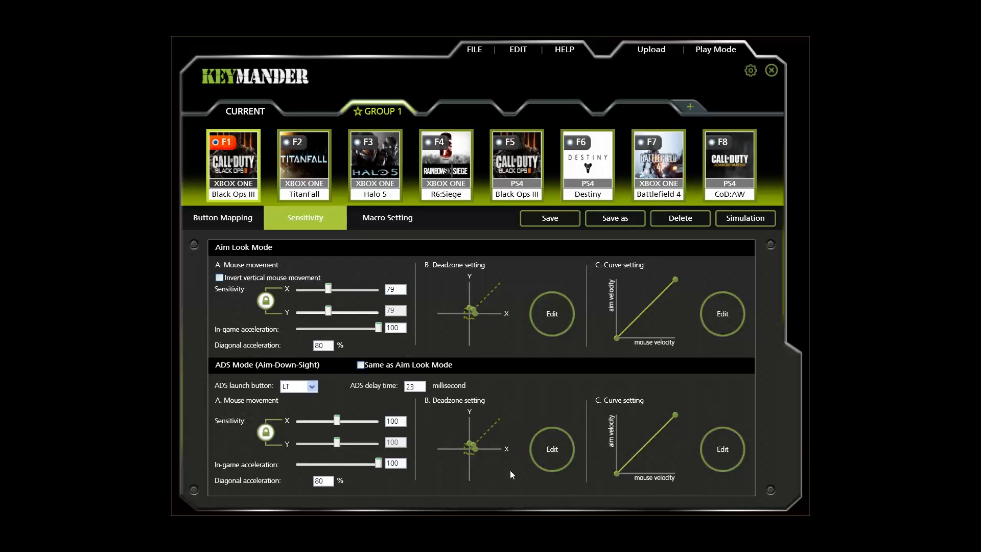
pyautogui.click(552, 314)
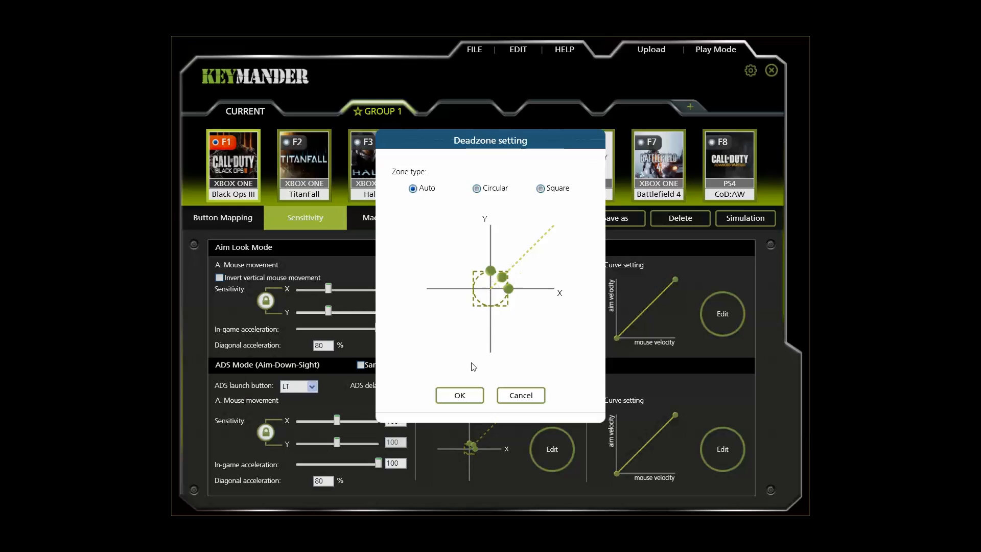
# Step: Shrink the Black Ops III aim look deadzone and confirm it
pyautogui.click(460, 395)
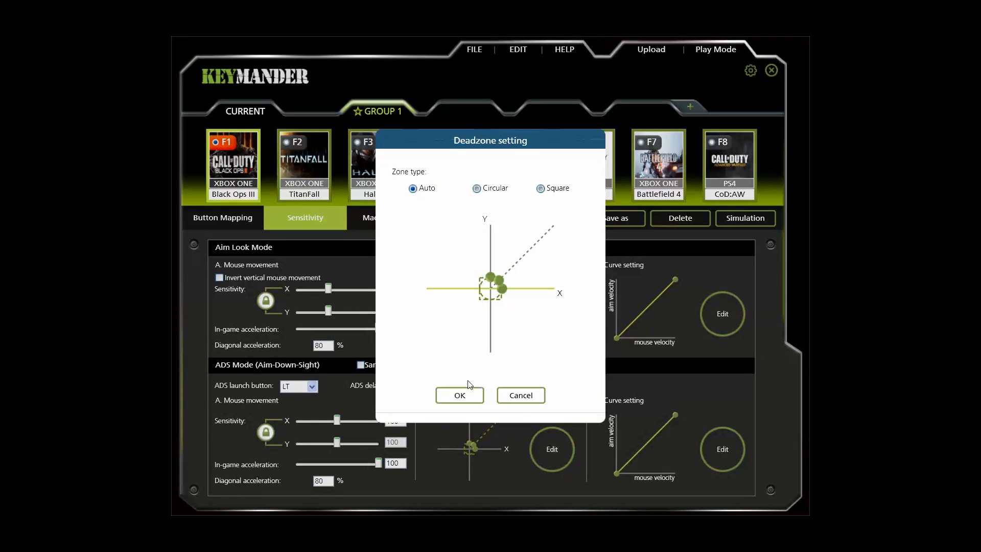
pyautogui.click(460, 395)
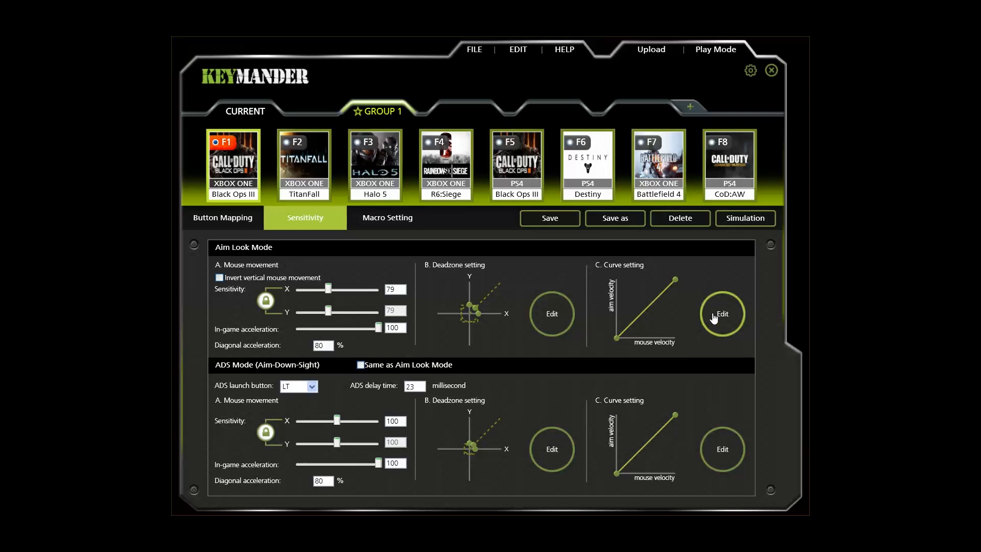
pyautogui.click(722, 313)
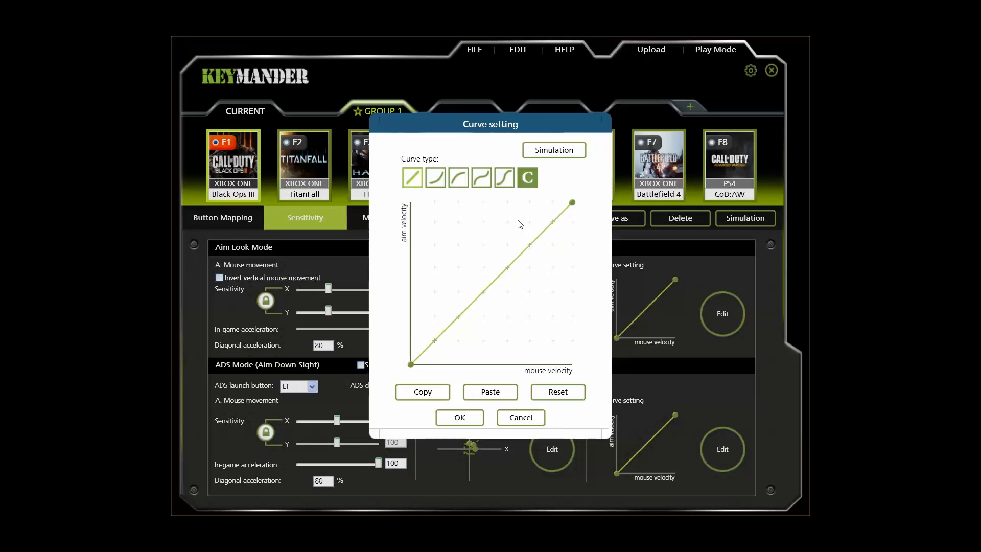
pyautogui.click(457, 178)
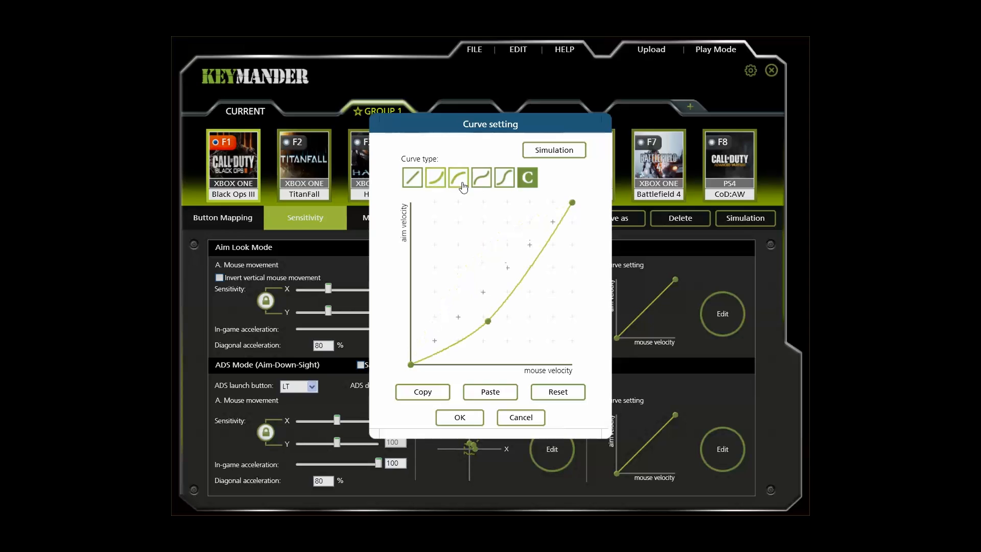
pyautogui.click(457, 177)
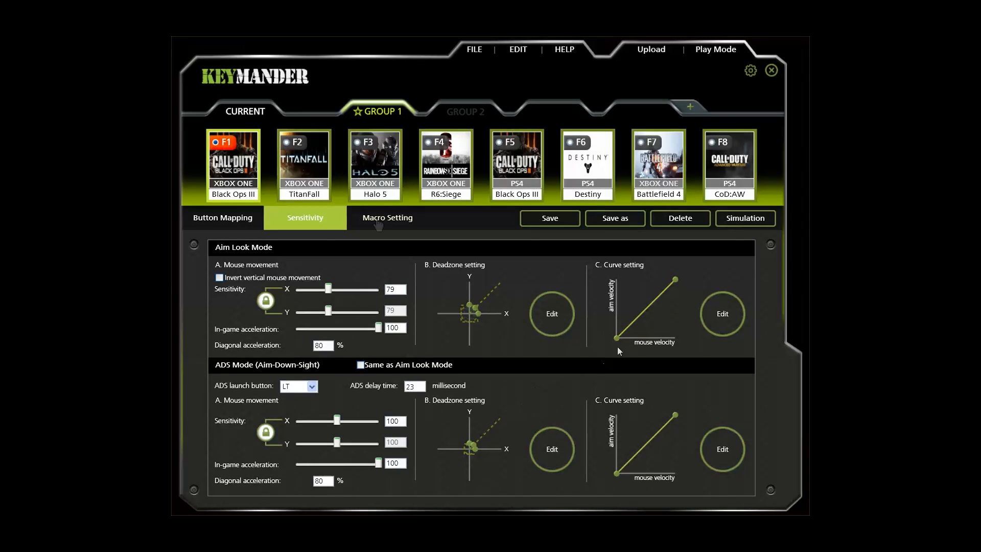
# Step: Show the Macro Setting section for the Black Ops III profile
pyautogui.click(388, 218)
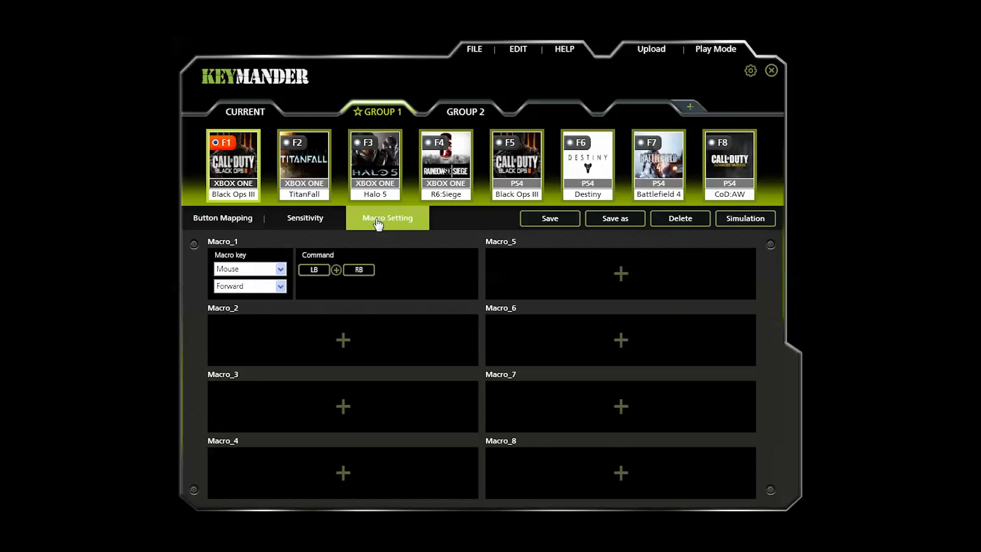
pyautogui.moveTo(295, 253)
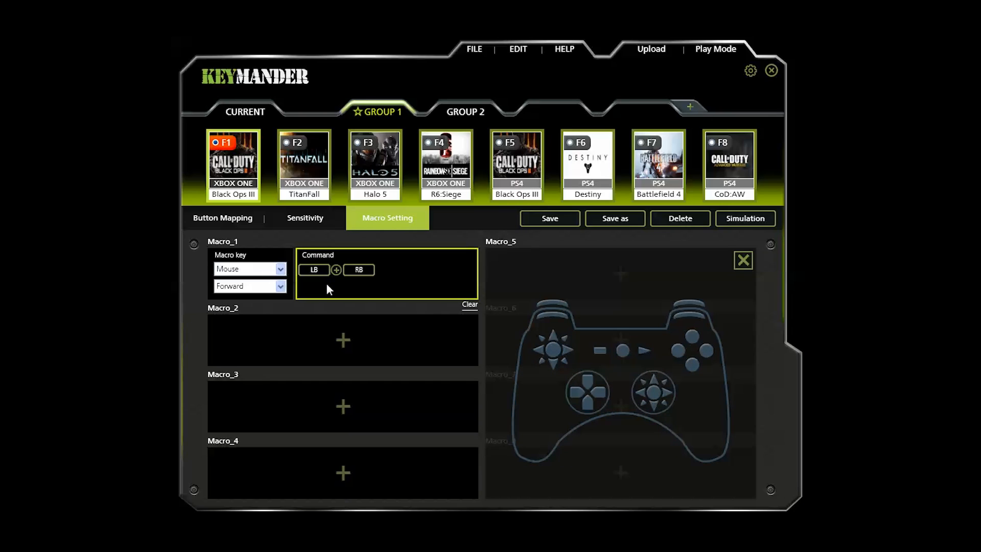
pyautogui.moveTo(435, 313)
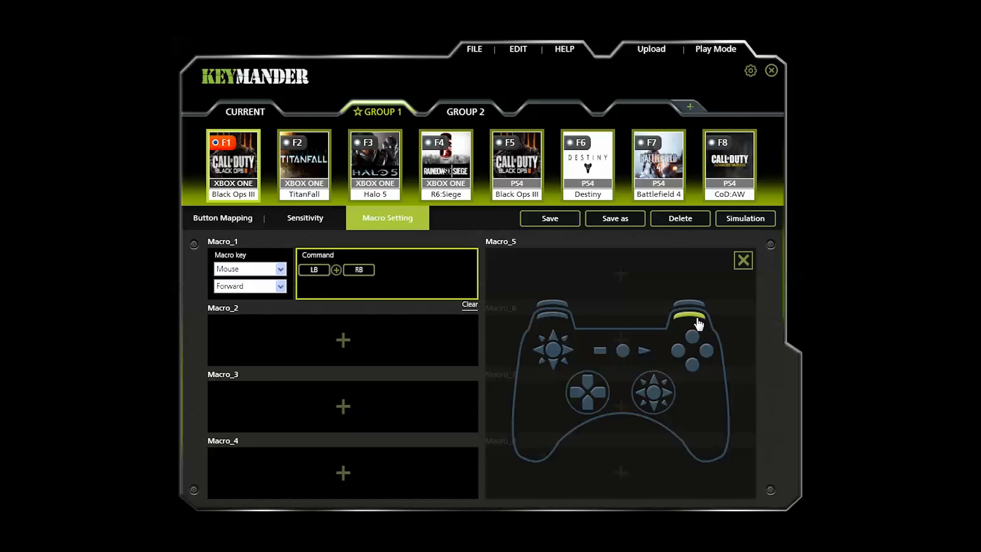
pyautogui.moveTo(622, 316)
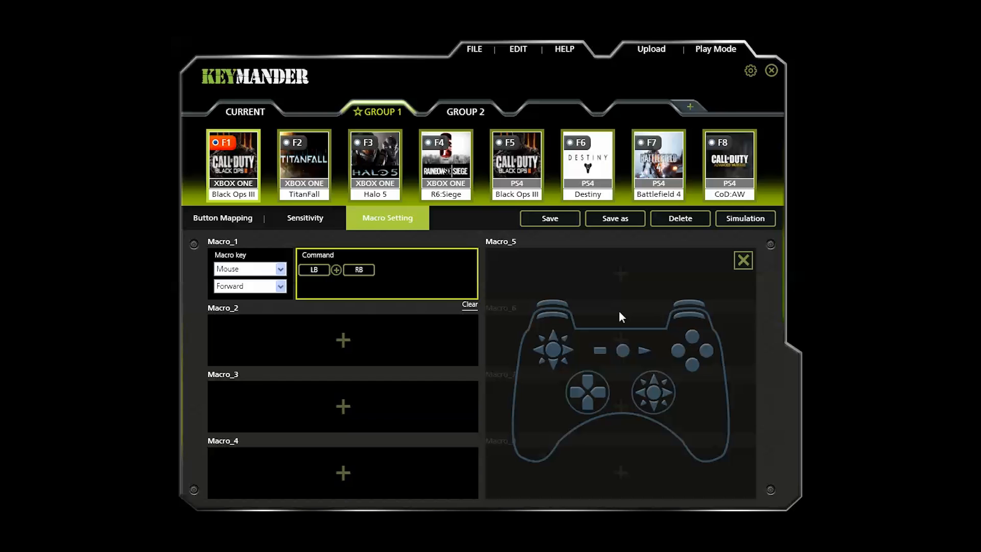
pyautogui.moveTo(661, 62)
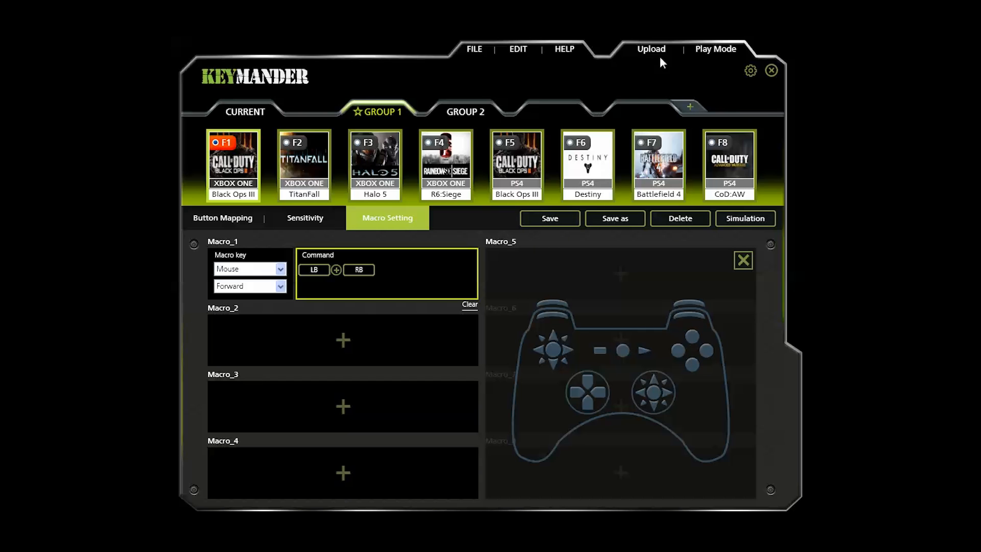